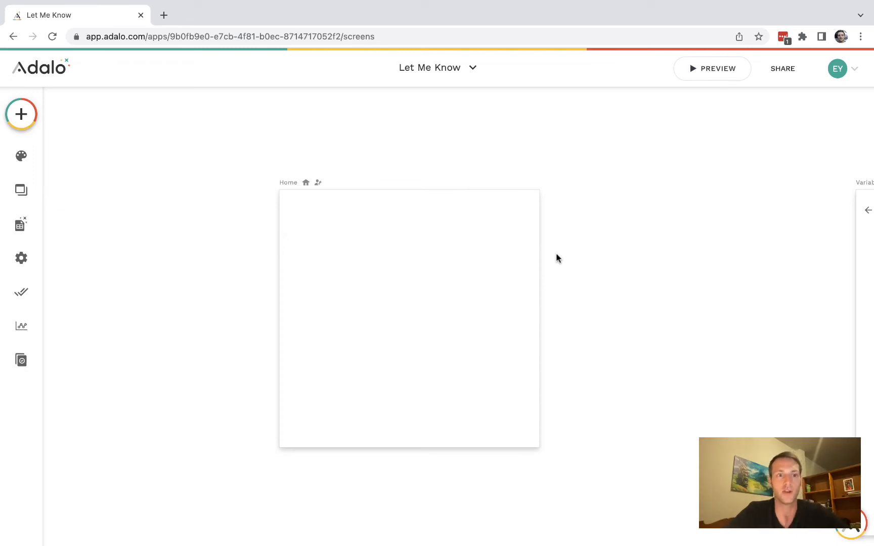
pyautogui.moveTo(332, 267)
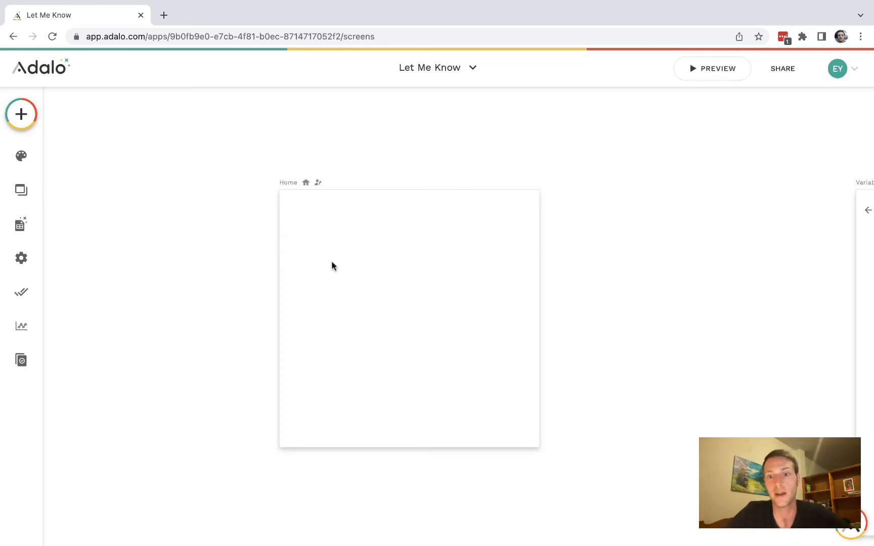
pyautogui.moveTo(22, 190)
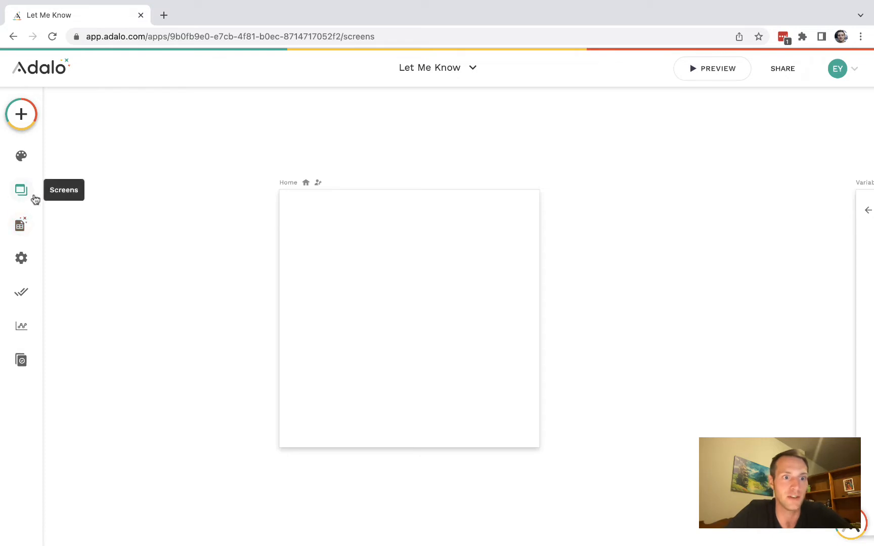
# Create a new database collection named 'organizations'.
pyautogui.click(21, 224)
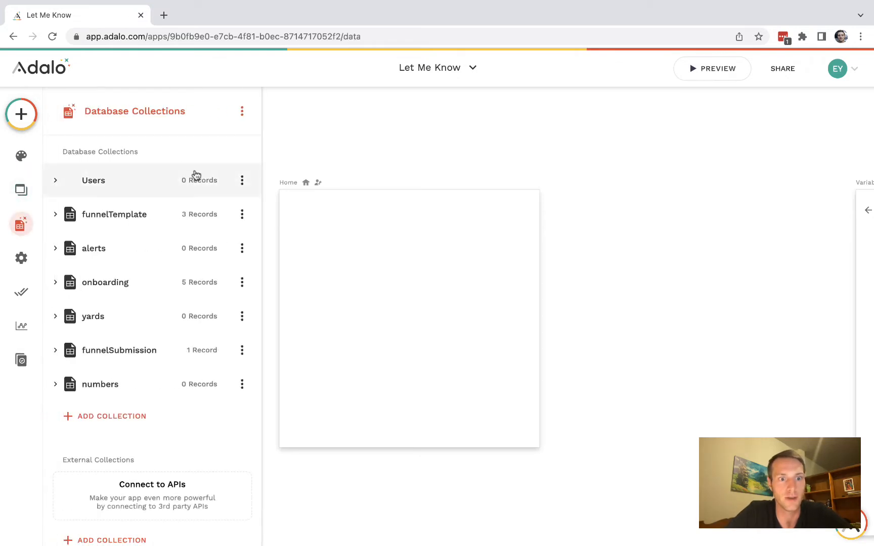
pyautogui.click(111, 416)
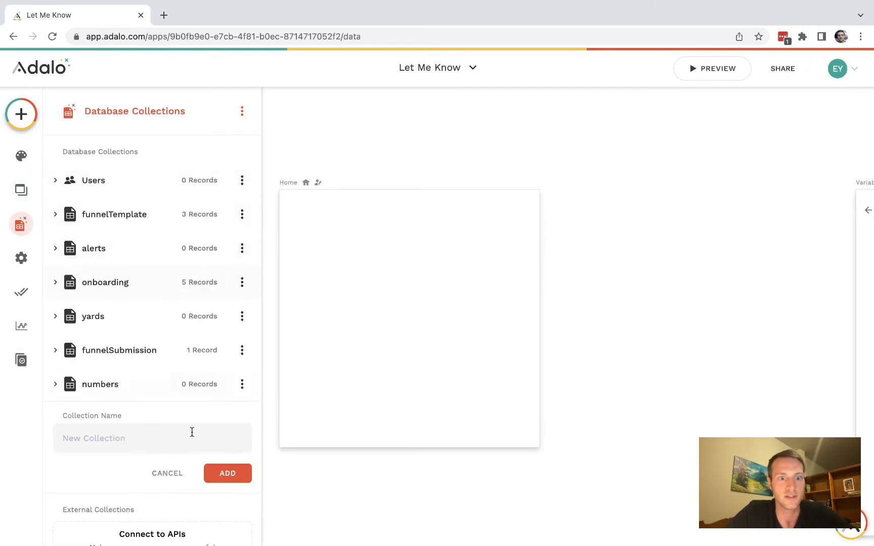
pyautogui.write('organizations')
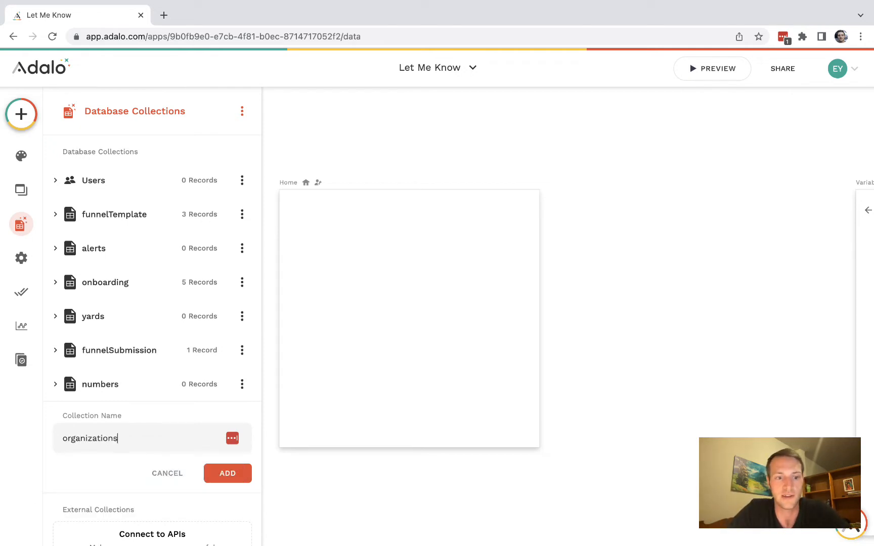
pyautogui.click(227, 473)
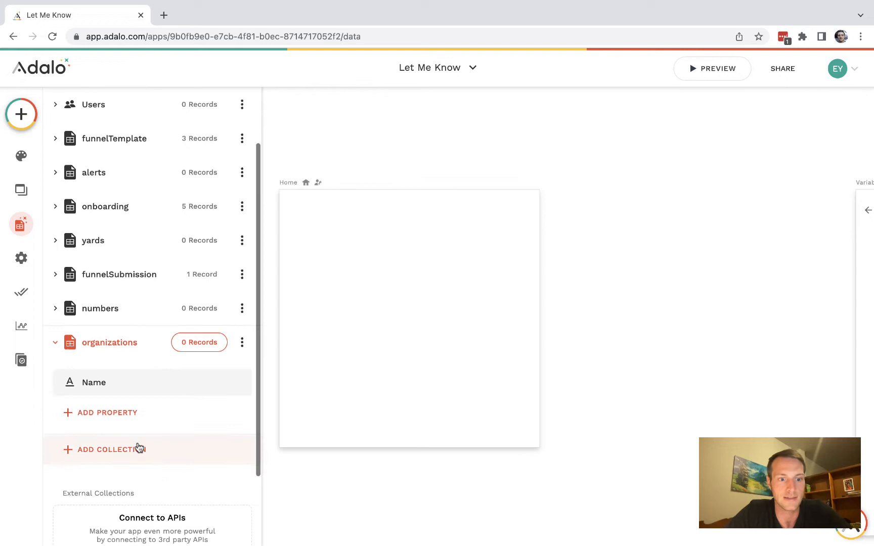
# Create a second collection named 'locations' and start a new property on organizations.
pyautogui.click(109, 449)
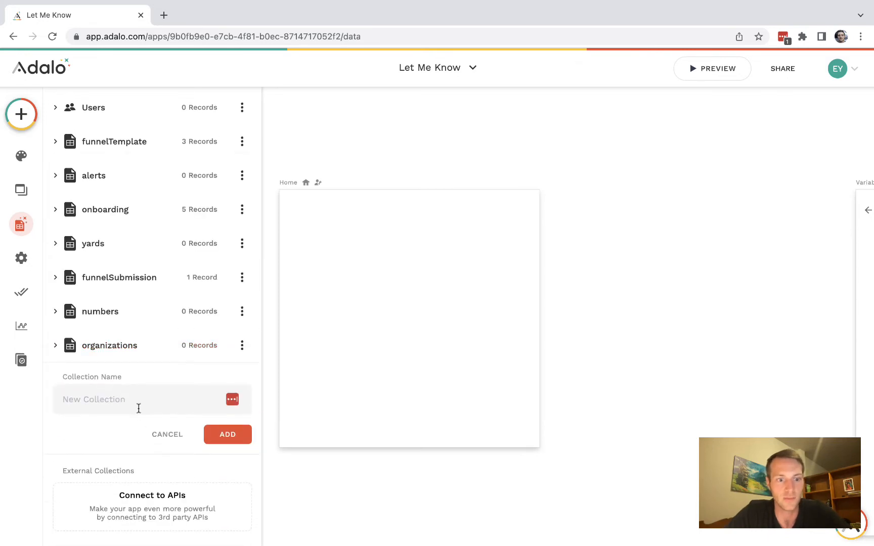
pyautogui.click(227, 433)
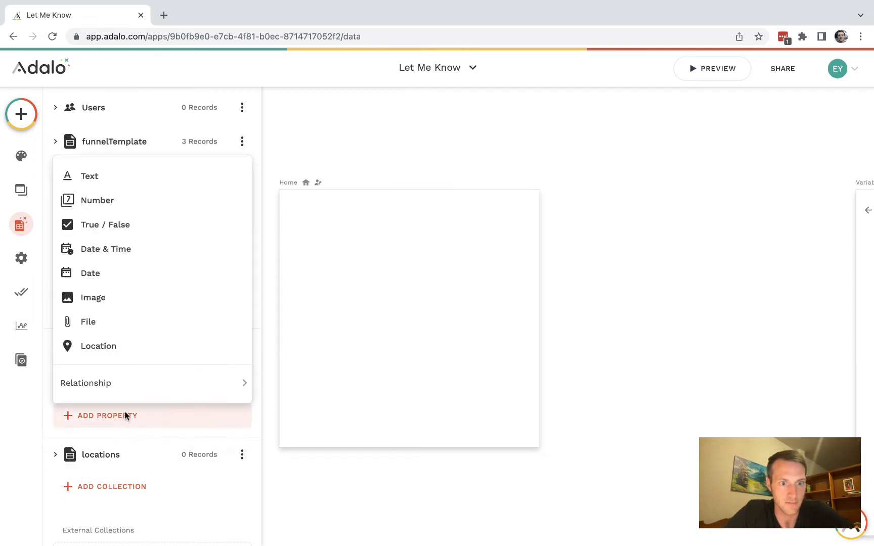
# Relate organizations to locations so one organization has many locations, each location one organization.
pyautogui.click(85, 383)
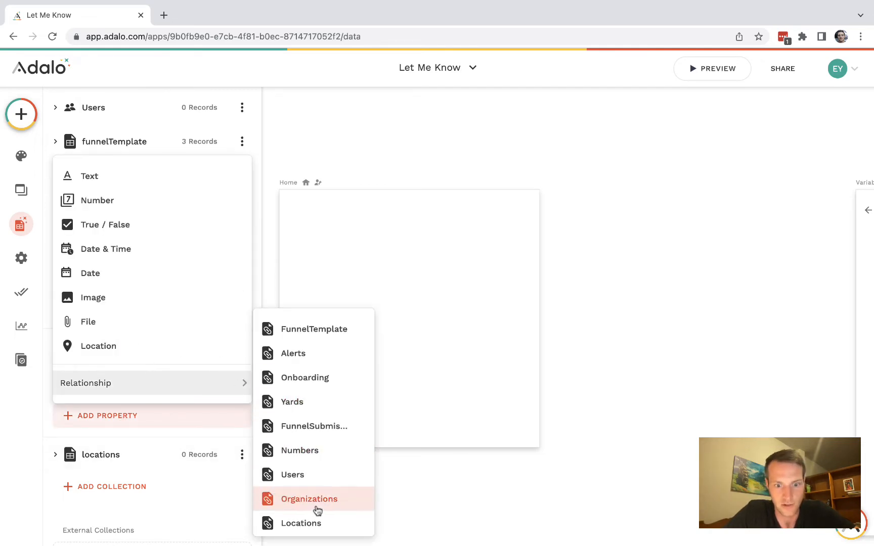
pyautogui.click(309, 498)
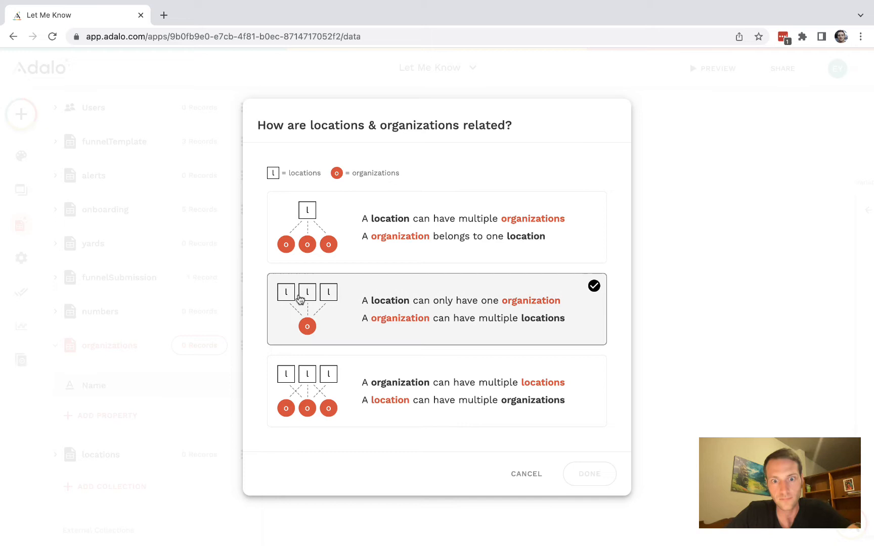
pyautogui.click(436, 391)
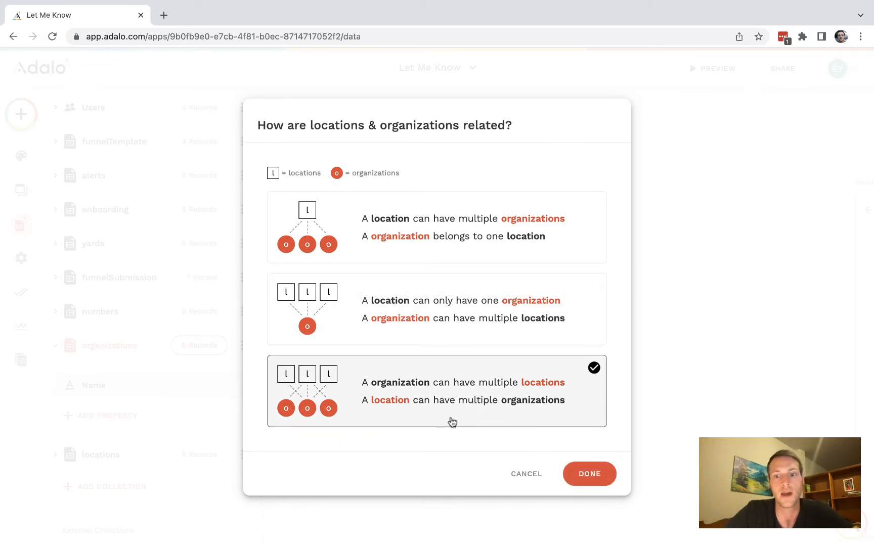
pyautogui.click(437, 228)
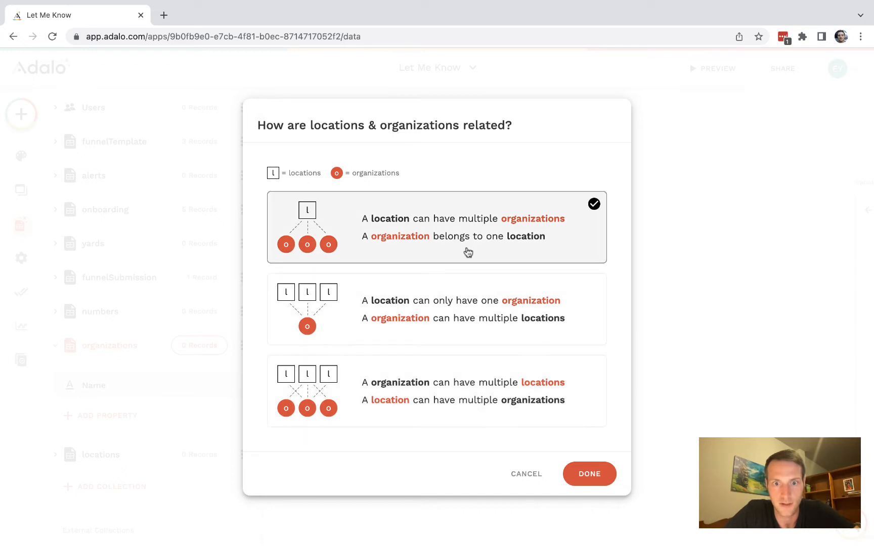
pyautogui.click(436, 309)
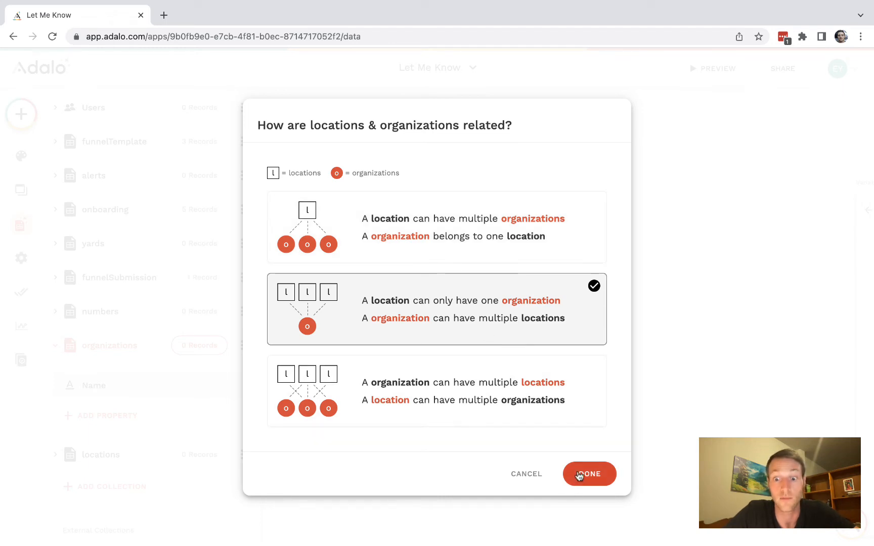
pyautogui.click(588, 473)
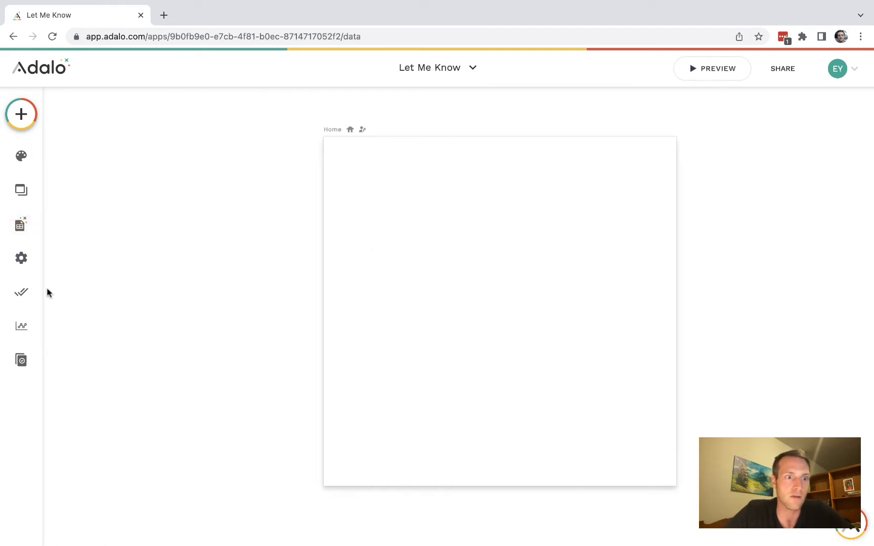
# Add Google as the first record in the organizations collection.
pyautogui.click(21, 225)
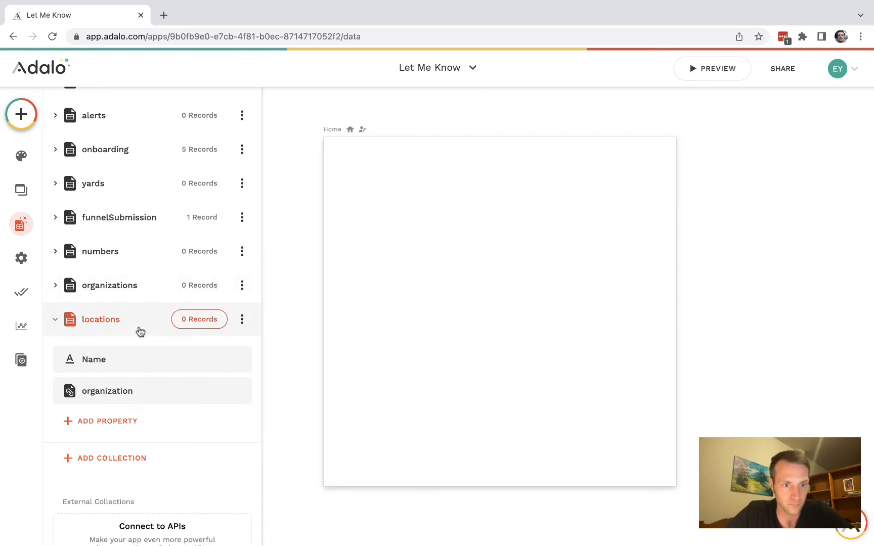
pyautogui.click(110, 285)
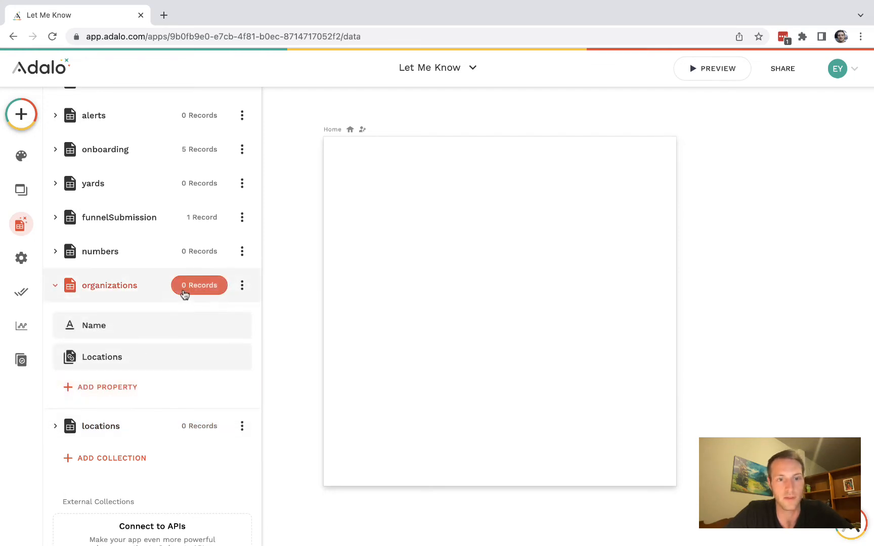
pyautogui.click(198, 285)
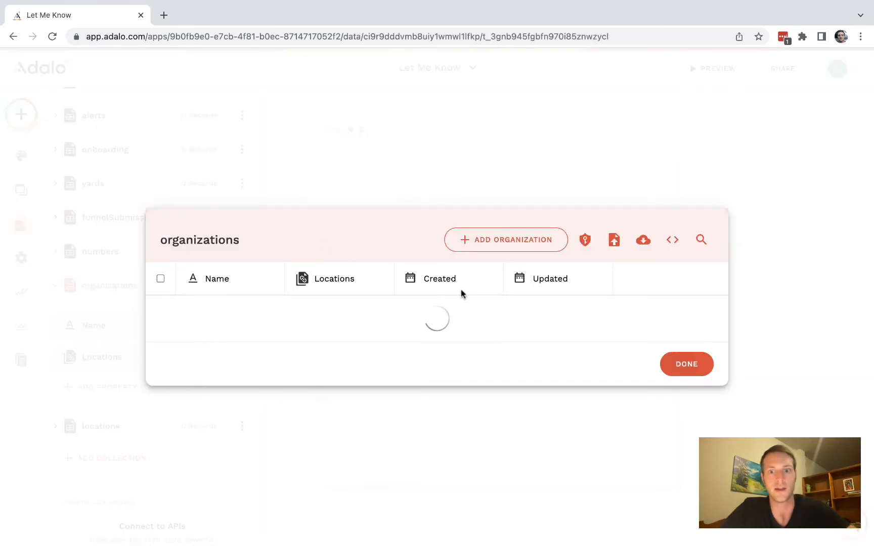
pyautogui.click(505, 239)
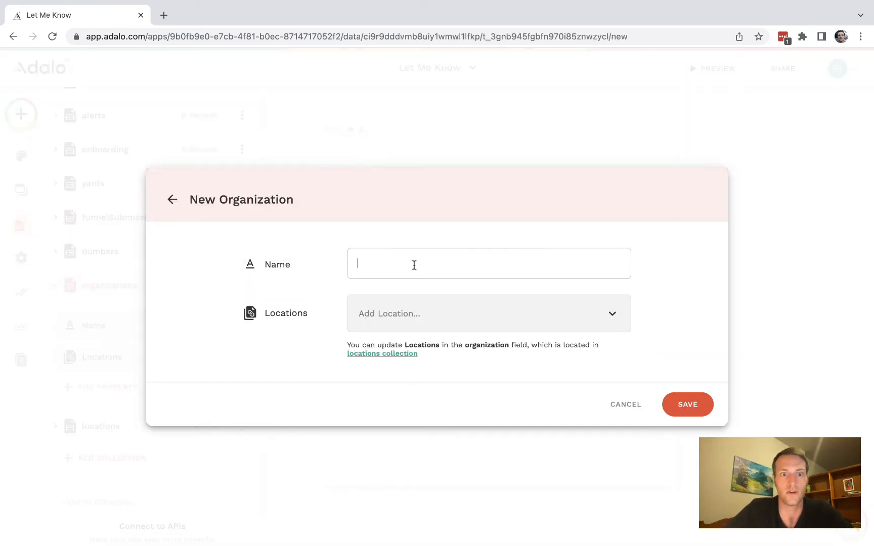
pyautogui.write('Google')
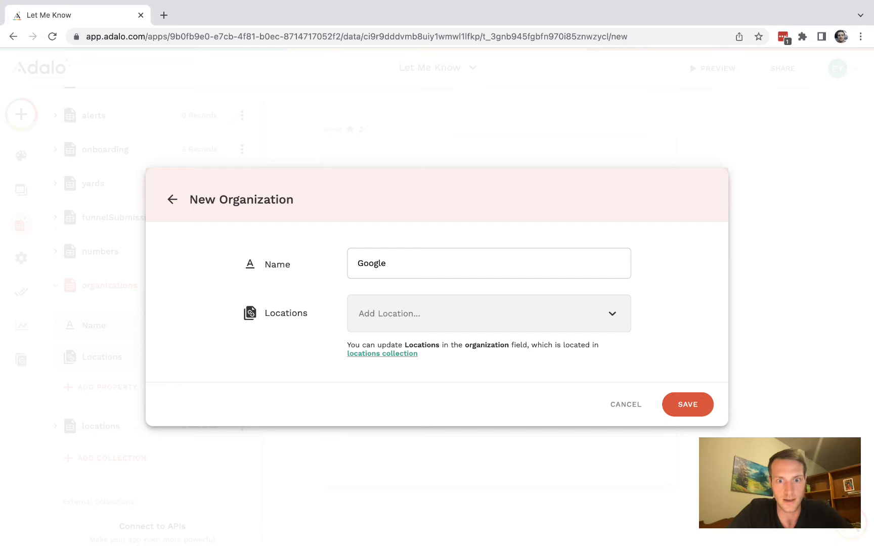
pyautogui.click(489, 263)
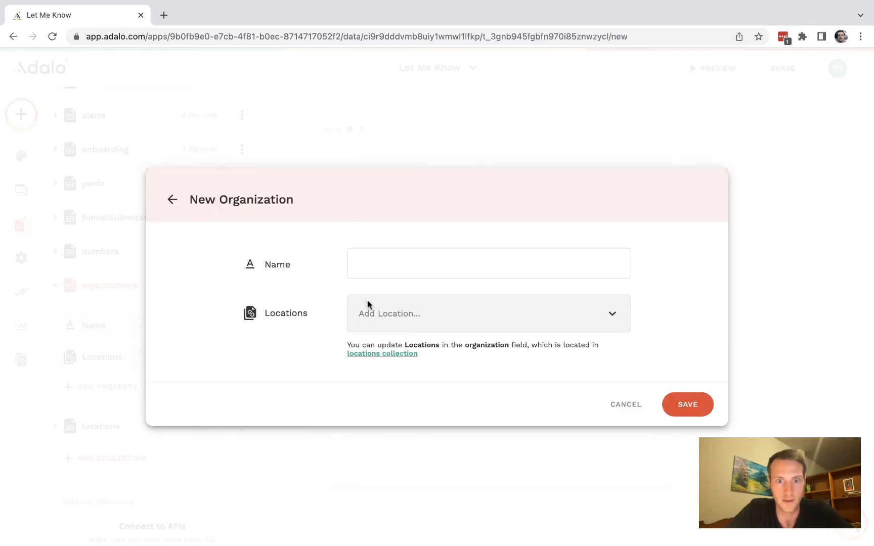
# Add Amazon and Microsoft as organization records and close the records table.
pyautogui.write('Amazon')
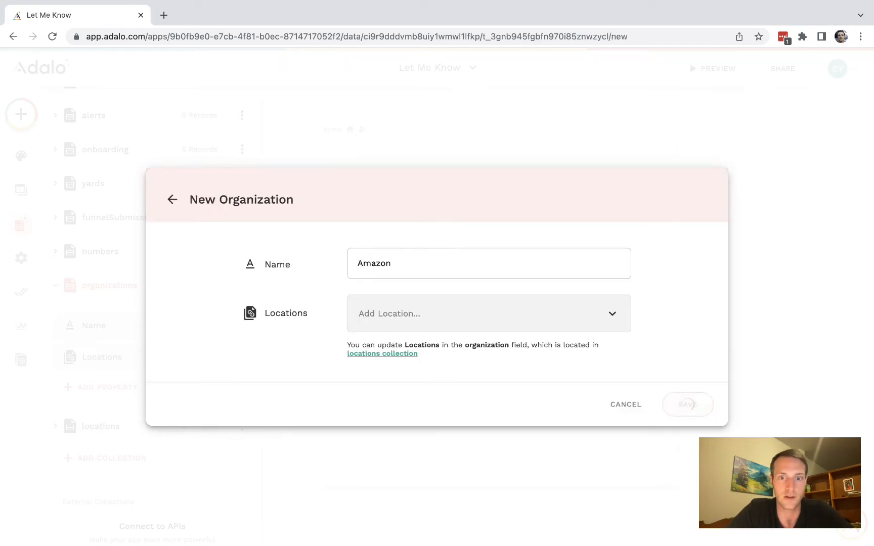
pyautogui.write('Micr')
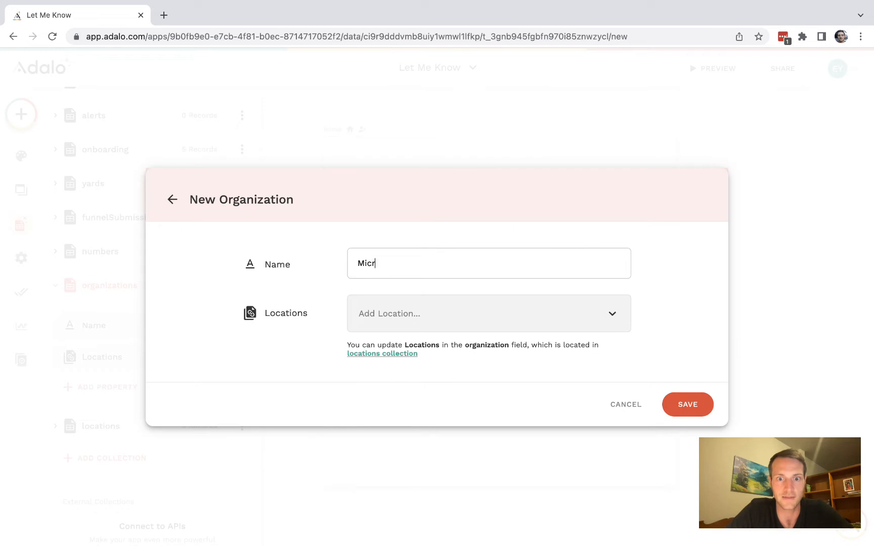
pyautogui.click(687, 404)
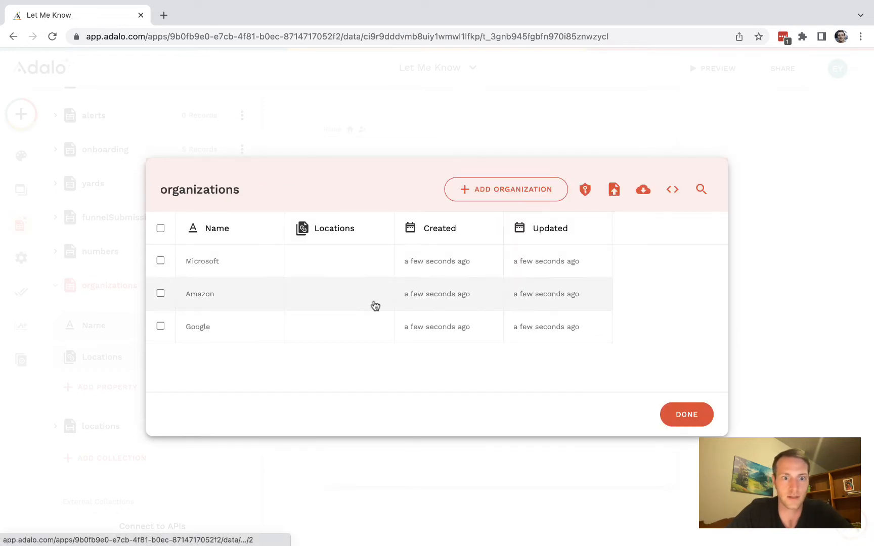
pyautogui.click(686, 414)
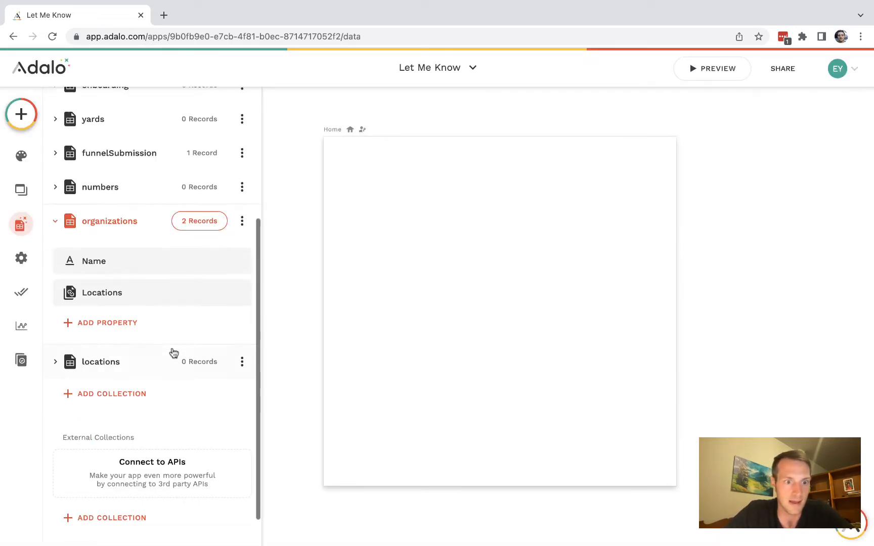
# Add a New York location record linked to Microsoft.
pyautogui.click(100, 361)
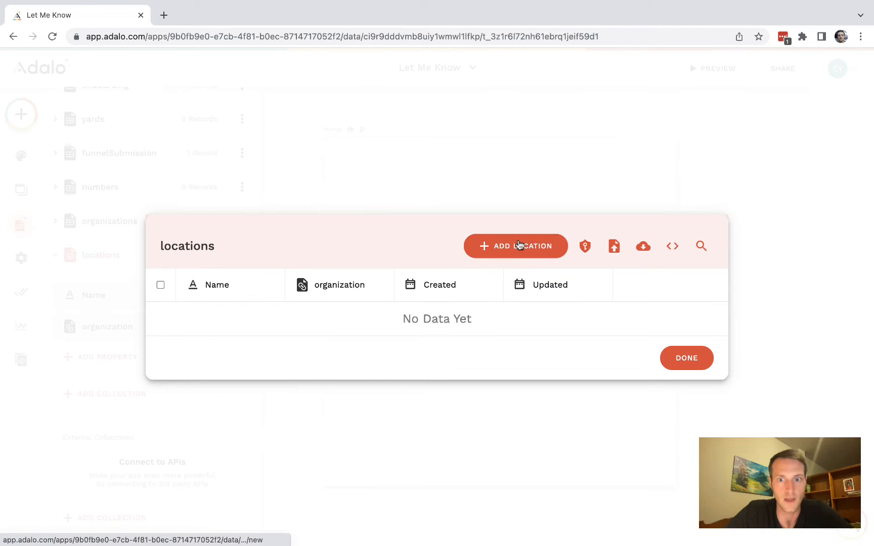
pyautogui.click(514, 246)
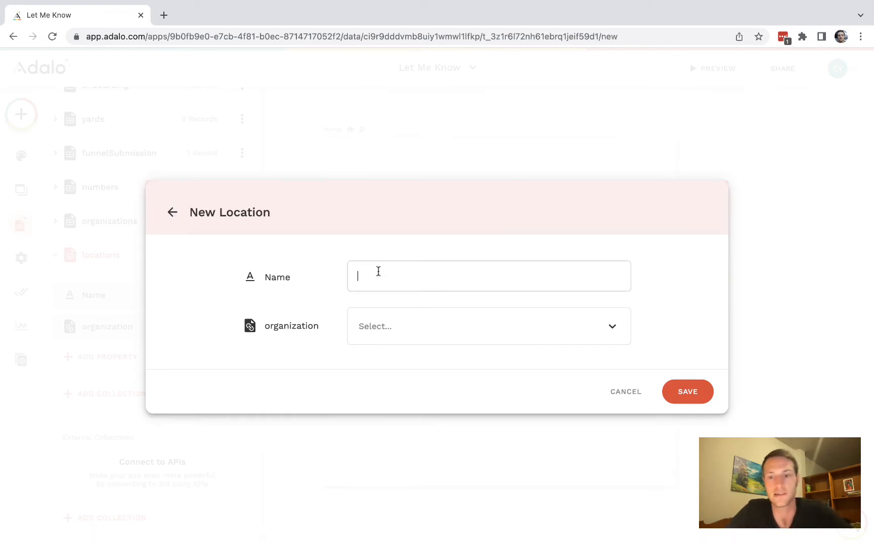
pyautogui.write('N')
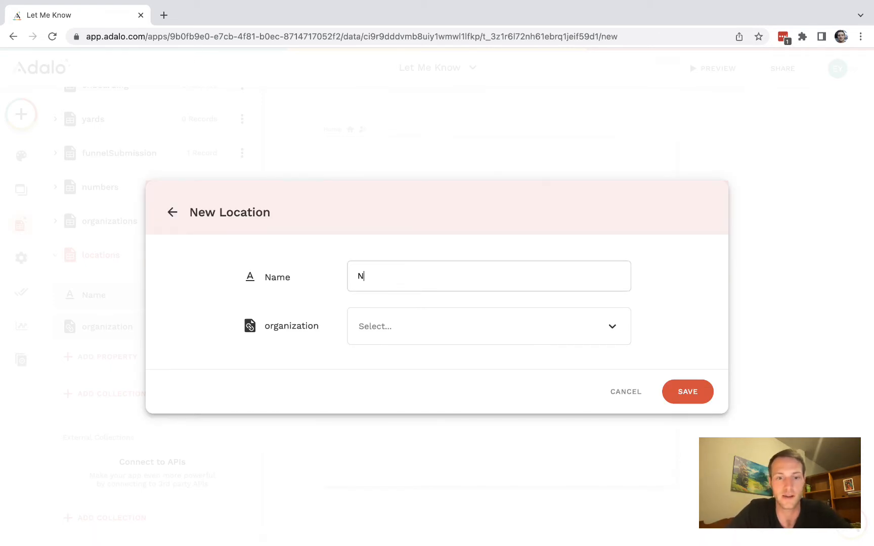
pyautogui.click(487, 326)
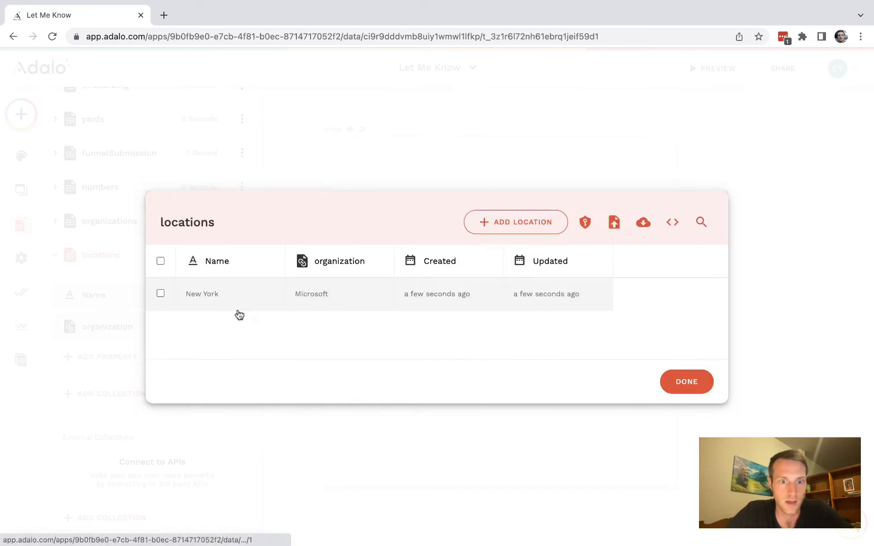
pyautogui.click(514, 222)
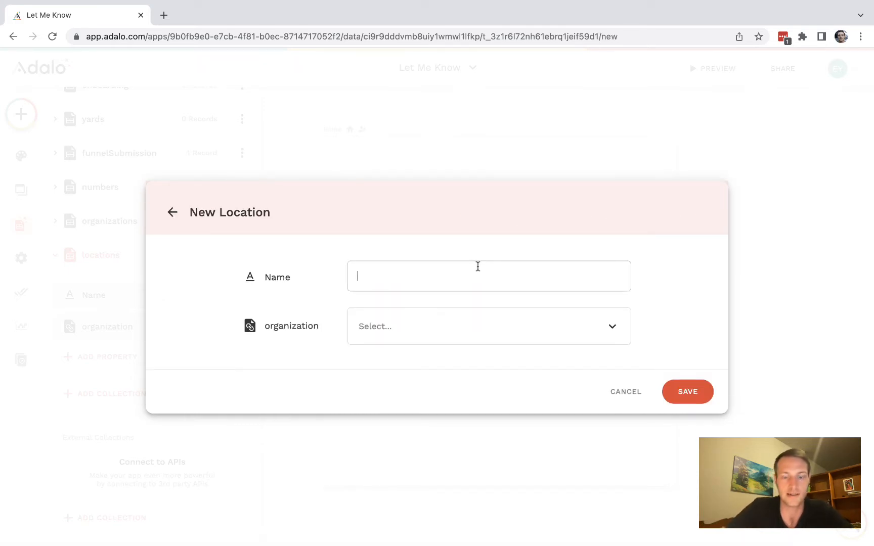
pyautogui.click(487, 327)
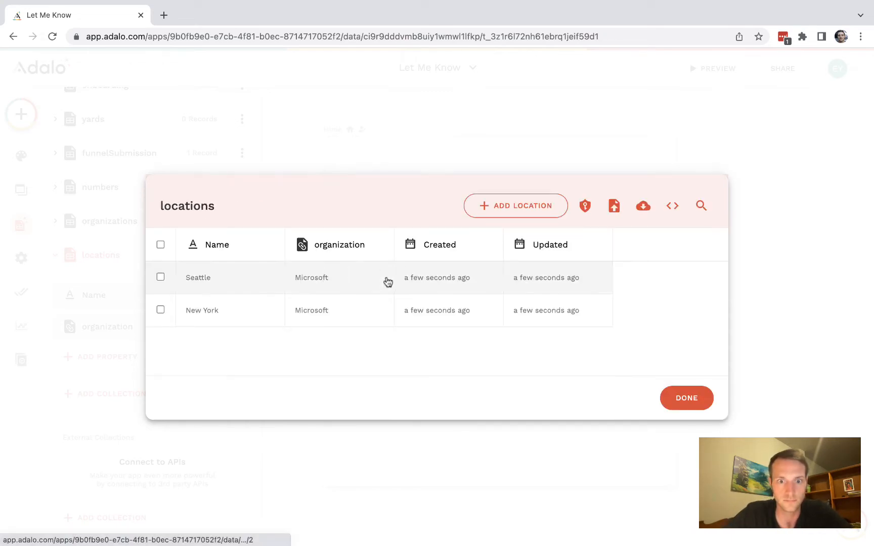
# Add London for Microsoft, London for Amazon and Paris for Google as locations.
pyautogui.click(515, 206)
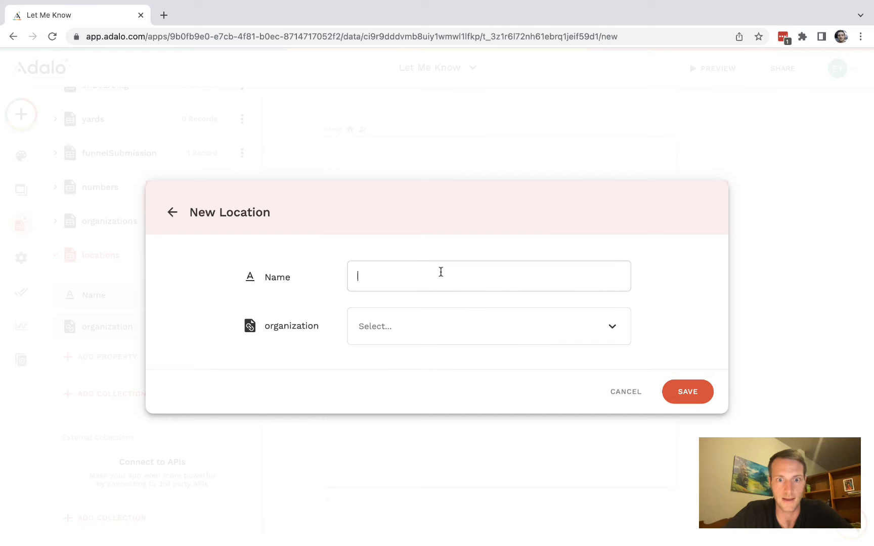
pyautogui.write('London')
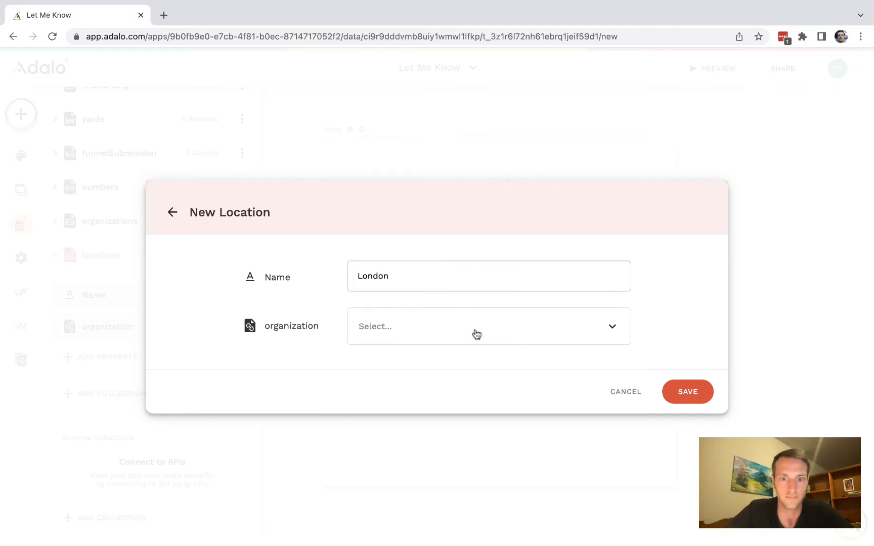
pyautogui.click(687, 391)
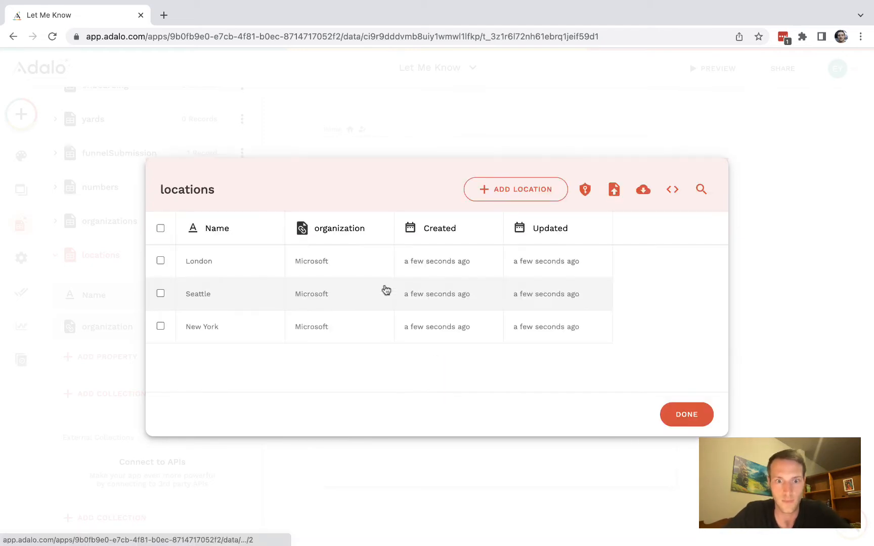
pyautogui.click(515, 190)
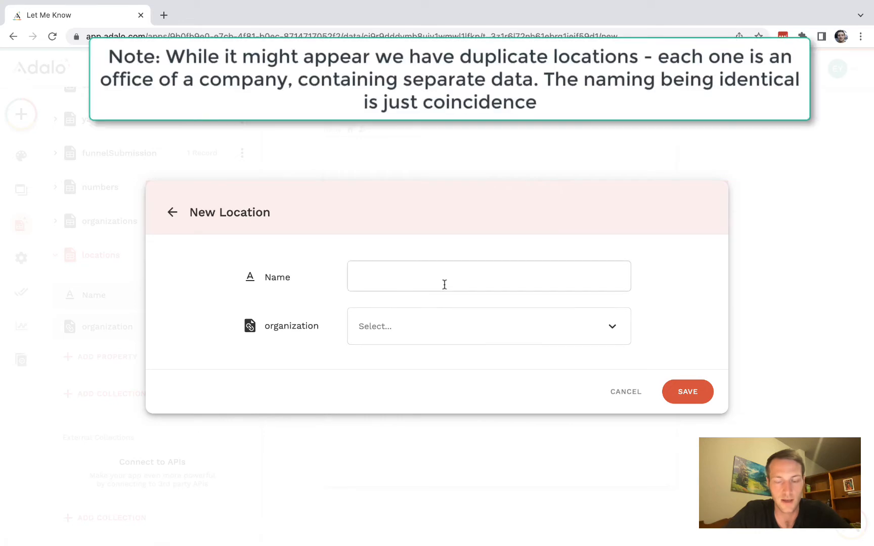
pyautogui.write('London')
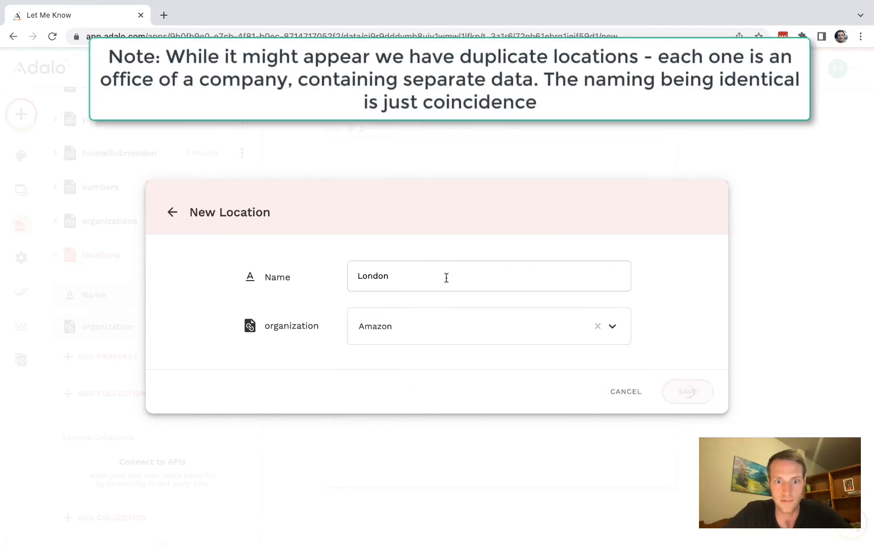
pyautogui.write('Ar')
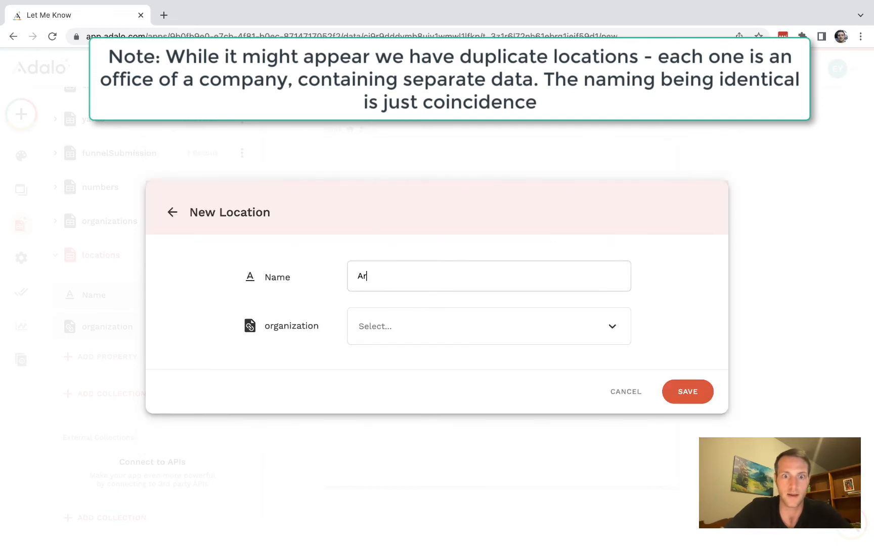
pyautogui.click(488, 326)
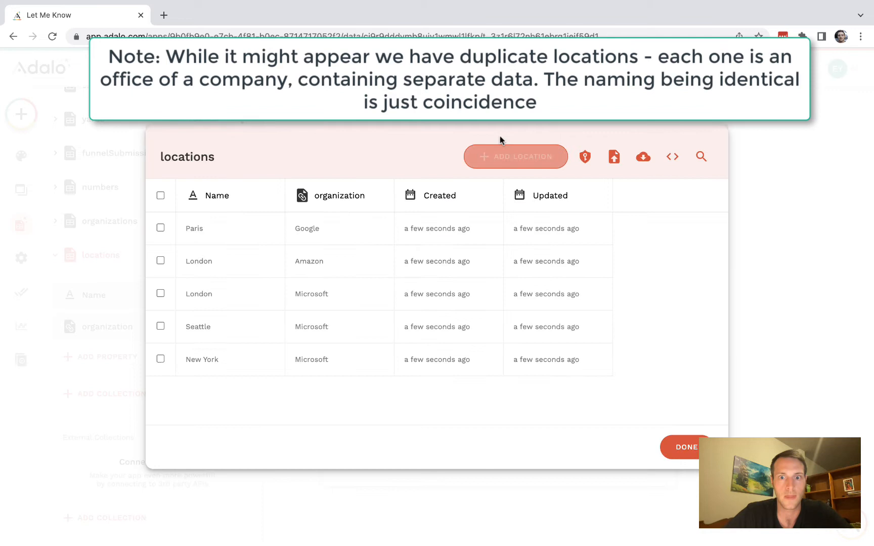
# Start a new location record named Singapore.
pyautogui.click(515, 156)
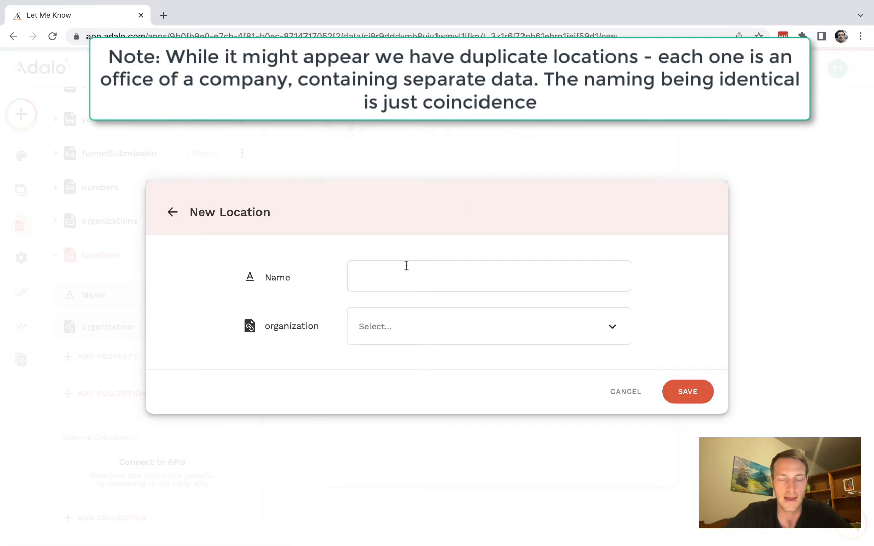
pyautogui.write('Singapore')
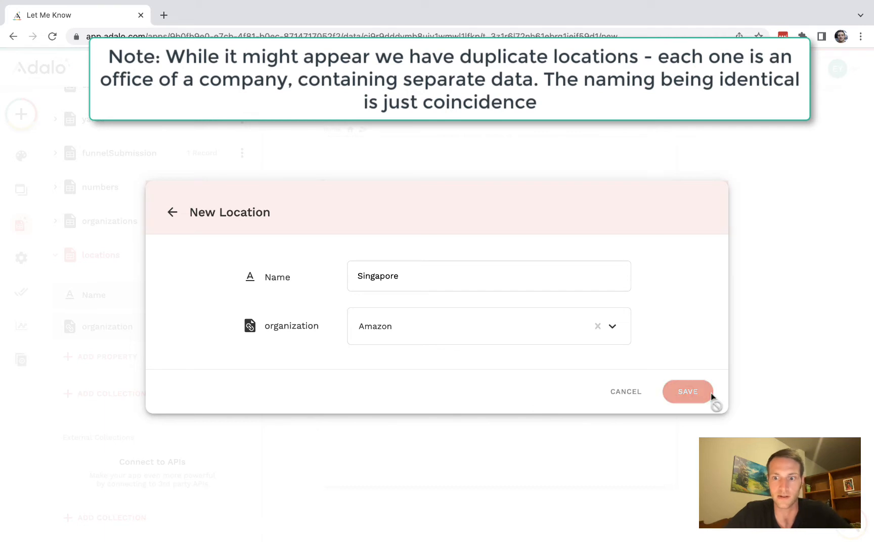
# Save the Singapore location for Amazon and return to the Home screen.
pyautogui.click(687, 392)
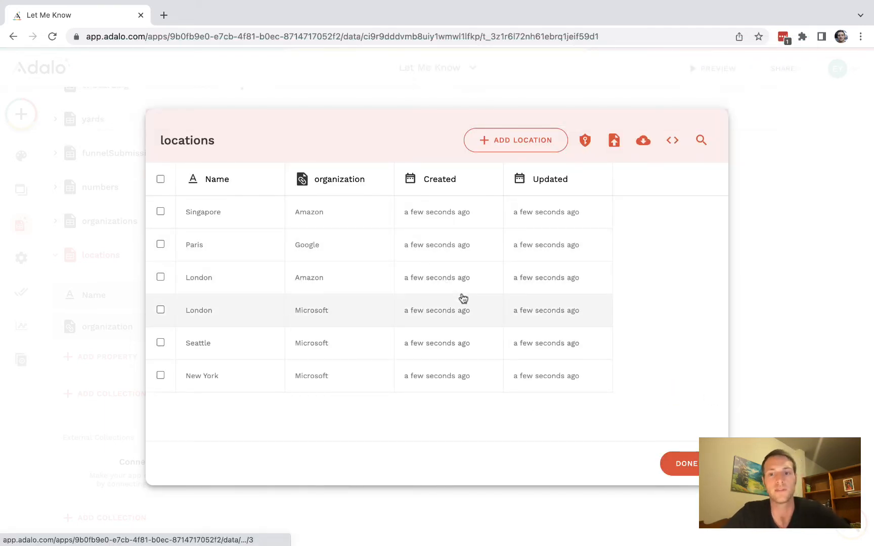
pyautogui.click(684, 463)
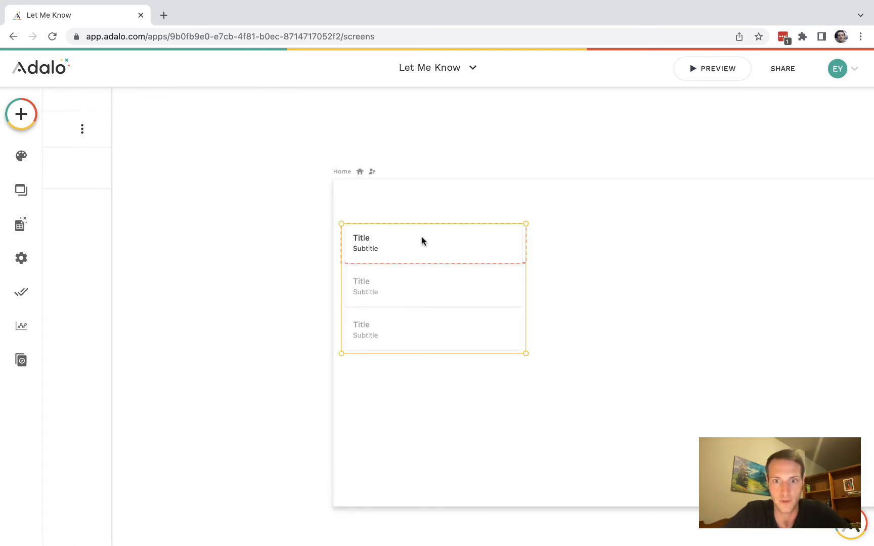
# Add a second custom list beside the first on the Home screen.
pyautogui.click(432, 241)
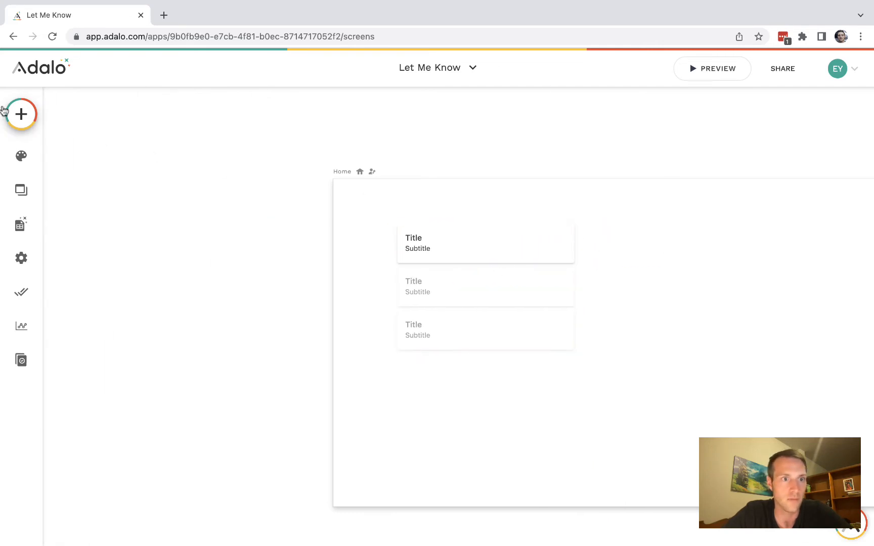
pyautogui.write('custom')
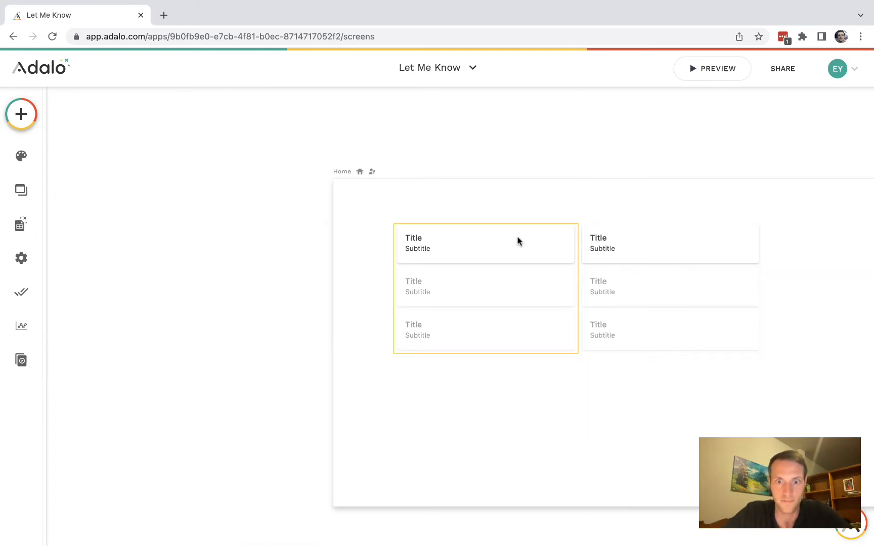
pyautogui.click(669, 248)
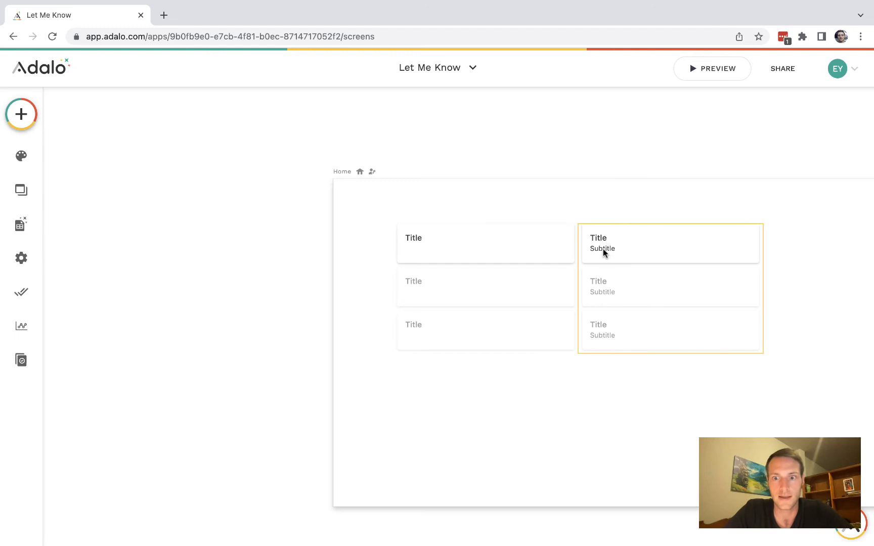
# Turn off the subtitles in the left list so it shows titles only.
pyautogui.click(485, 242)
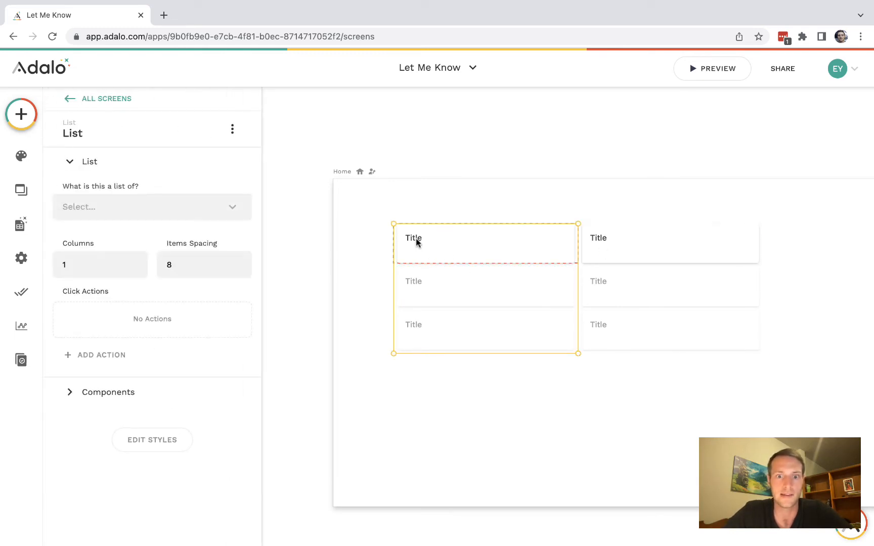
pyautogui.click(413, 238)
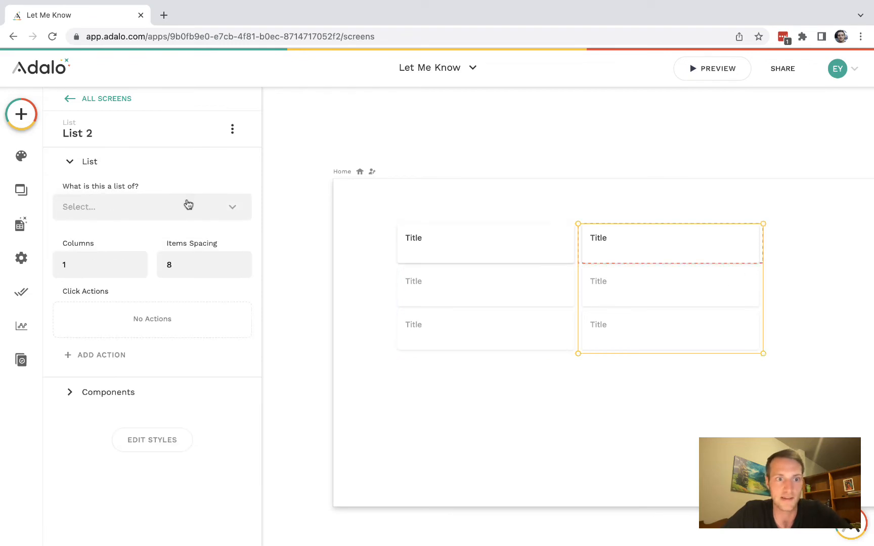
pyautogui.click(151, 207)
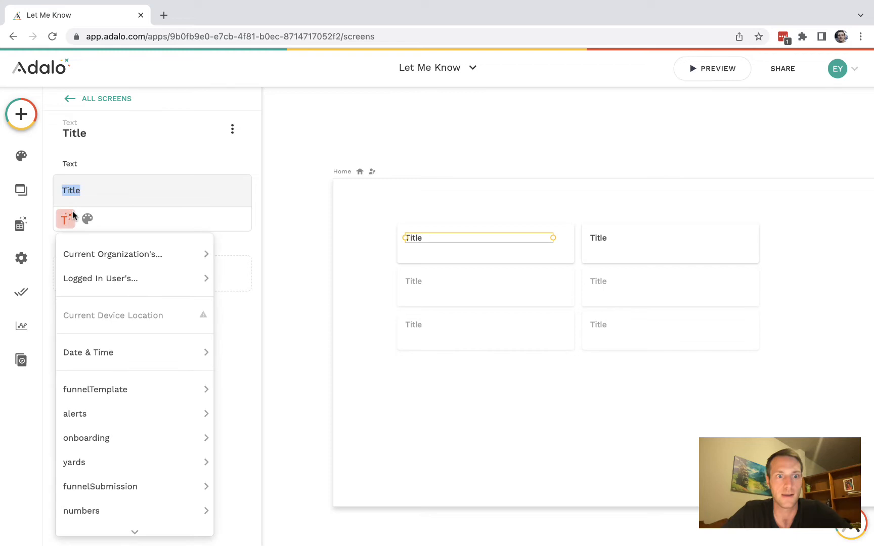
# Make the left list show all organizations with the Name field as the item title.
pyautogui.click(113, 255)
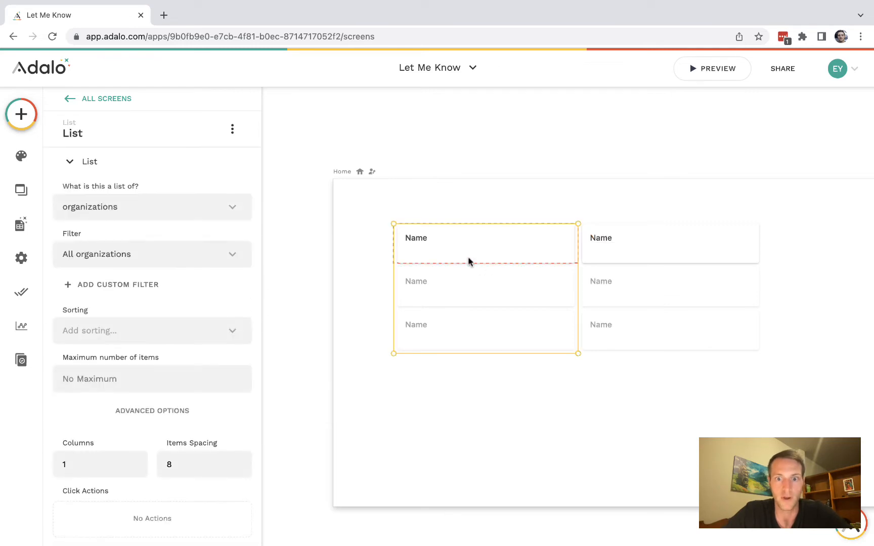
pyautogui.click(415, 238)
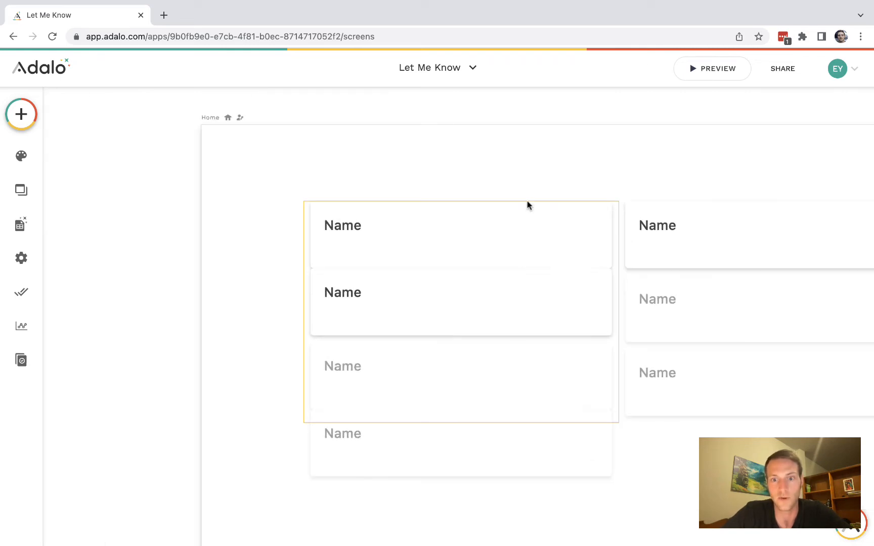
# Give the second organization card an orange #ff840e background.
pyautogui.click(460, 302)
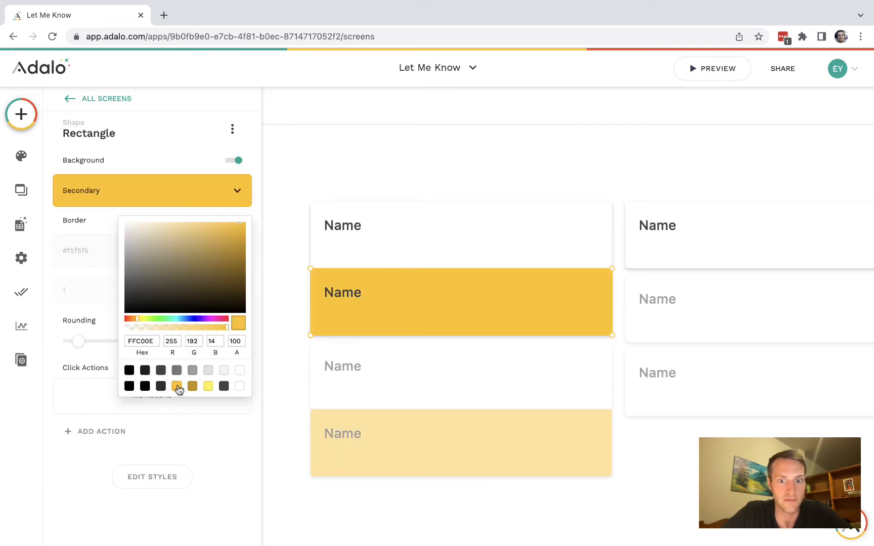
pyautogui.click(342, 293)
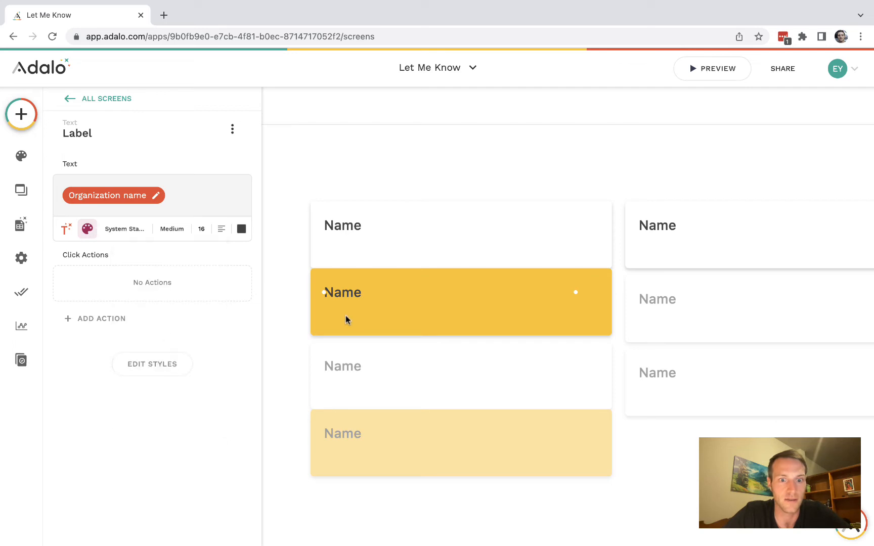
pyautogui.click(460, 292)
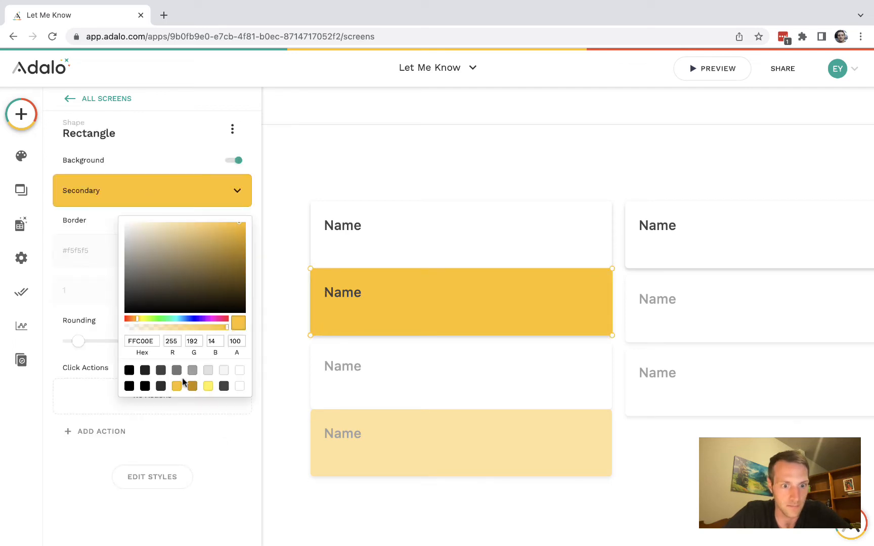
pyautogui.moveTo(156, 315)
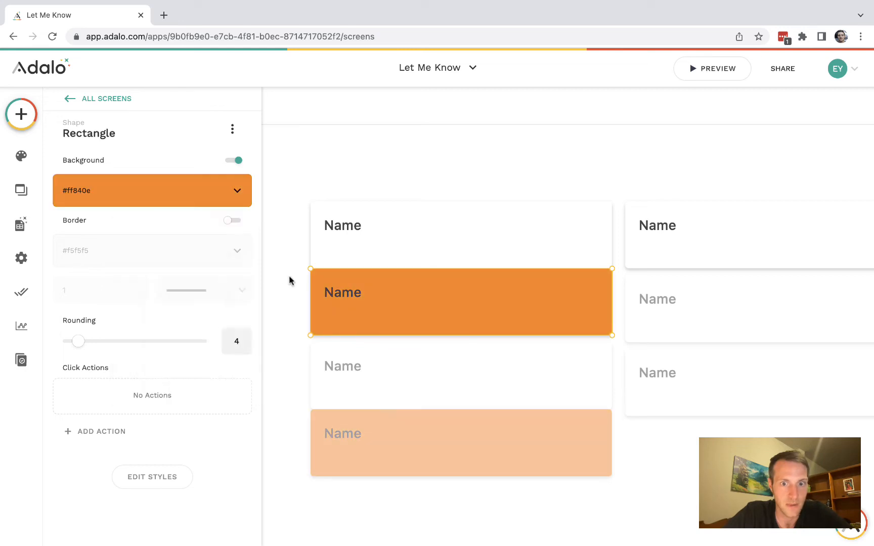
pyautogui.click(343, 292)
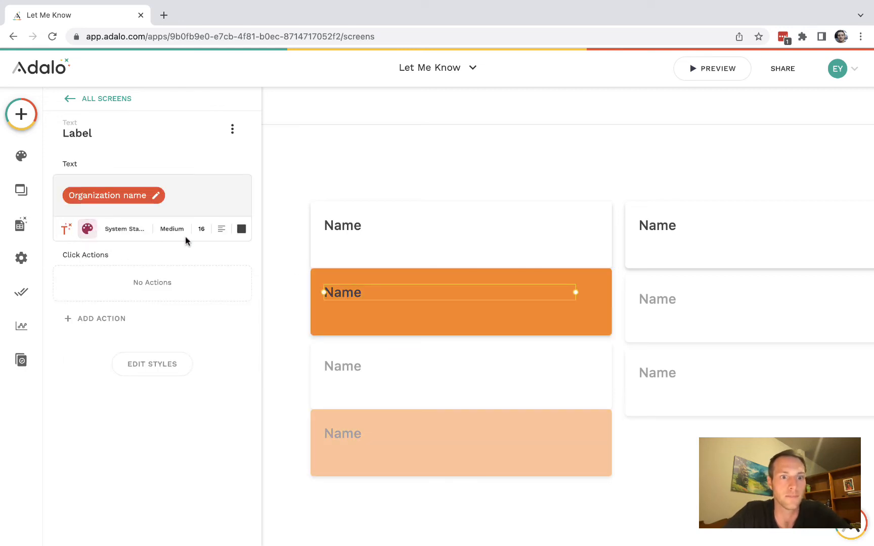
# Make the card's name text white, extra bold and larger.
pyautogui.click(240, 228)
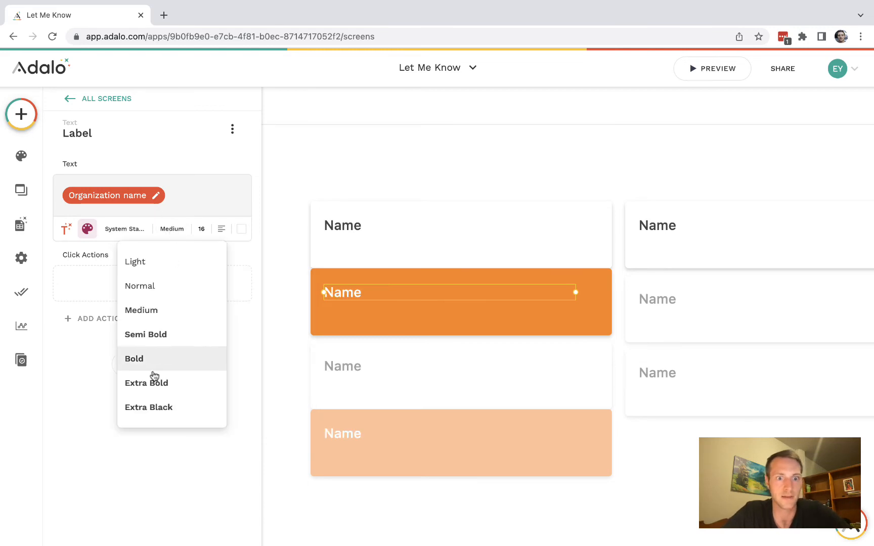
pyautogui.click(146, 382)
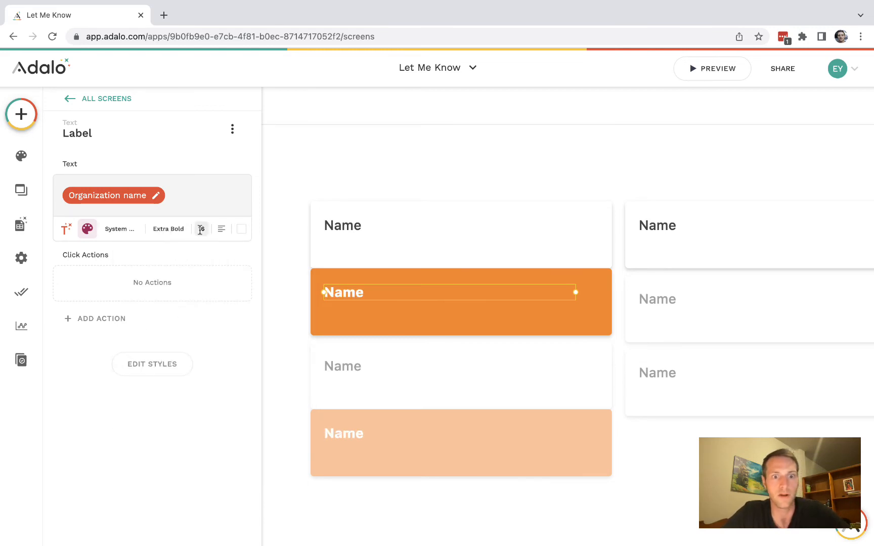
pyautogui.click(449, 225)
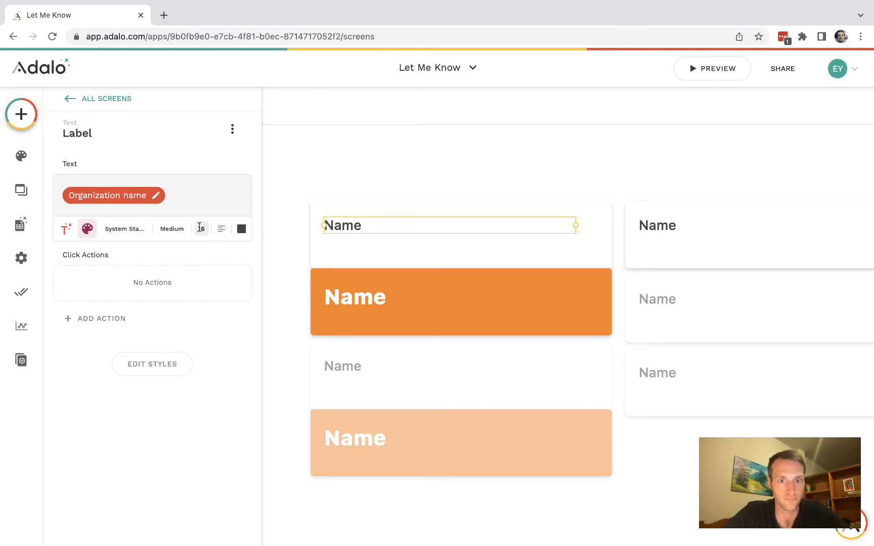
pyautogui.click(461, 301)
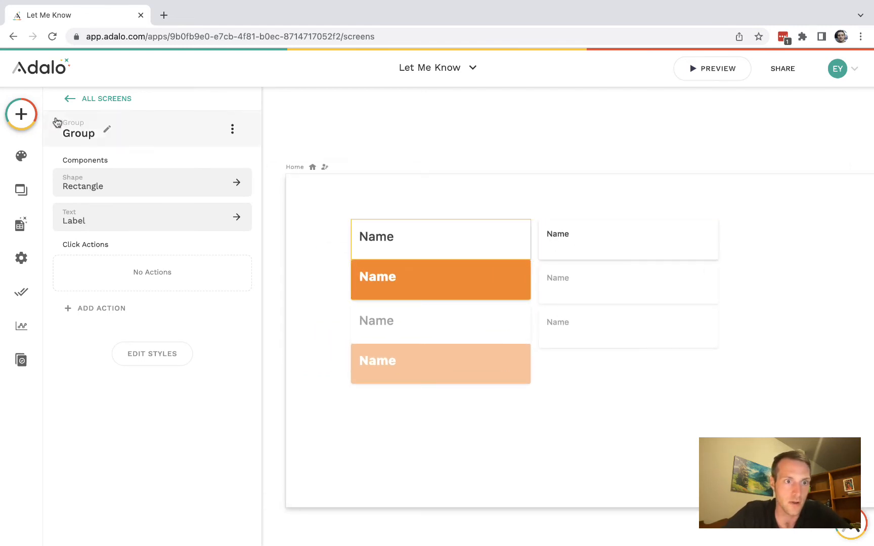
# Add a Text Input component at the top of the Home screen.
pyautogui.click(20, 114)
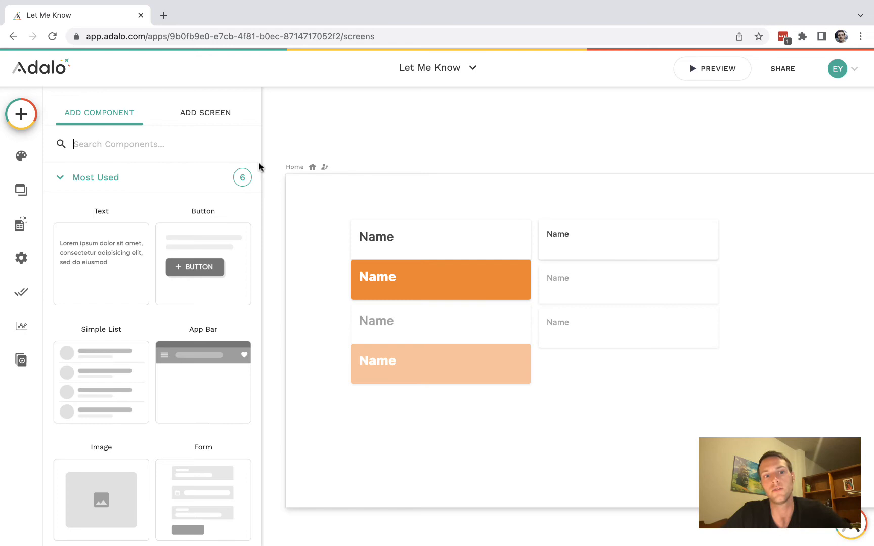
pyautogui.write('i')
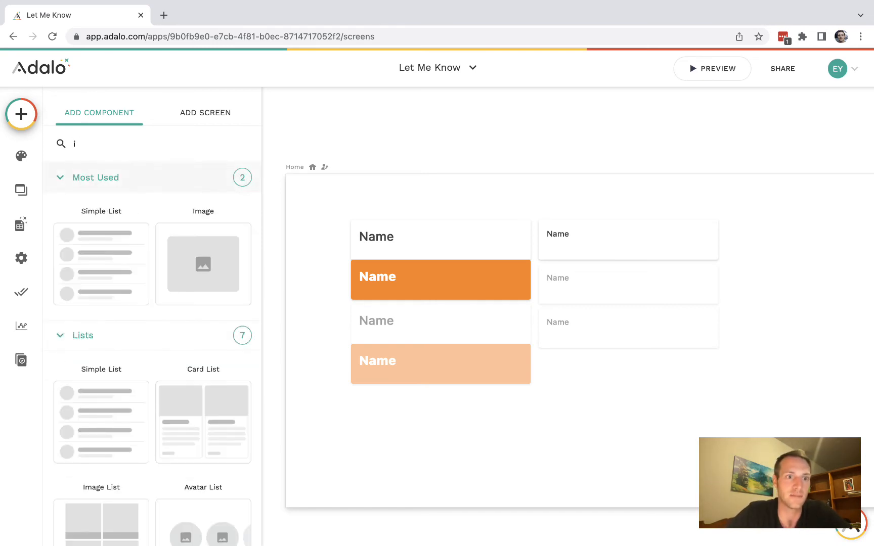
pyautogui.write('nput')
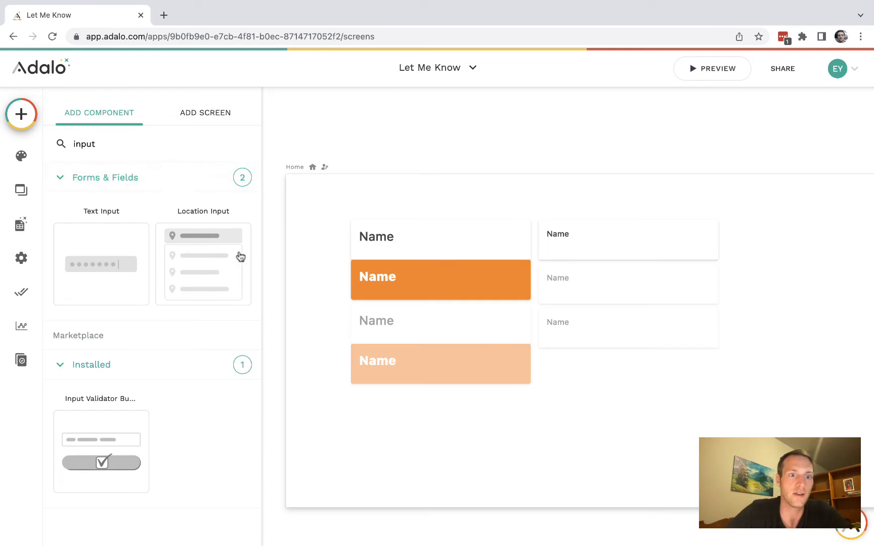
pyautogui.click(101, 264)
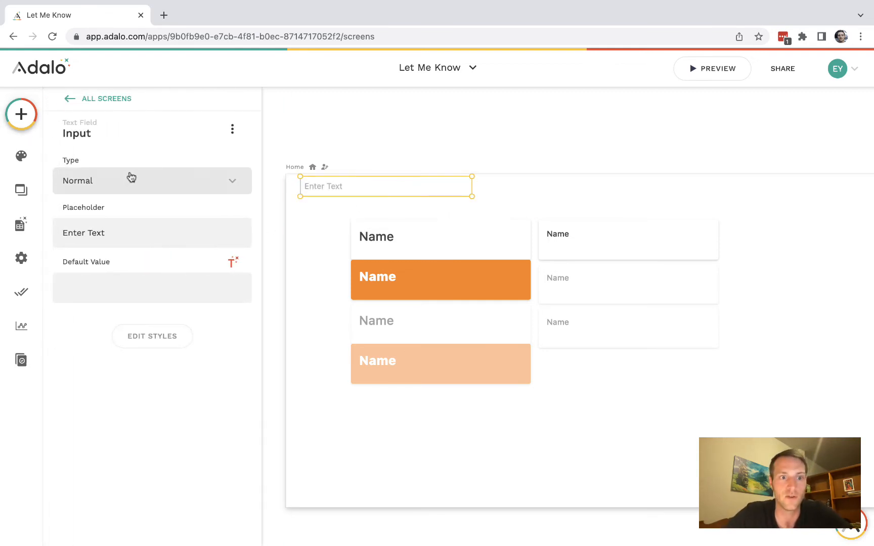
# Keep the input type Normal and rename the component to 'organization'.
pyautogui.click(152, 180)
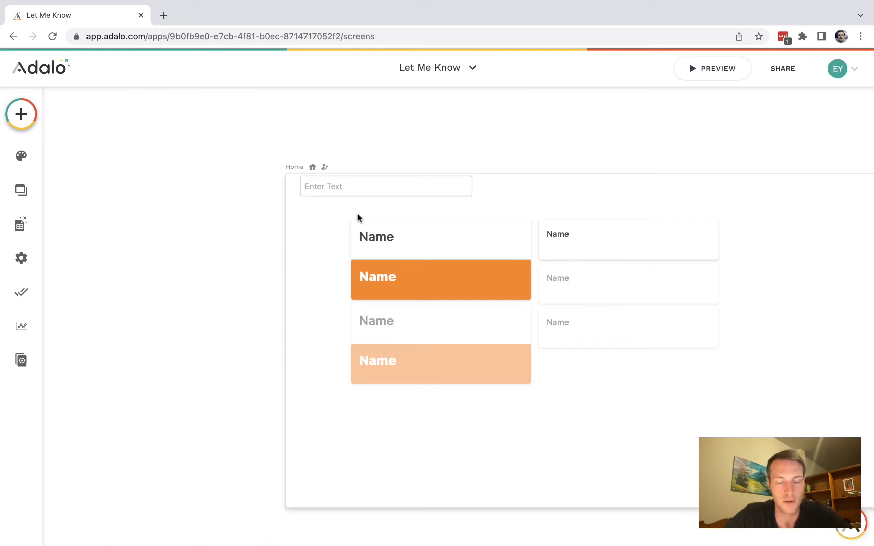
pyautogui.click(385, 186)
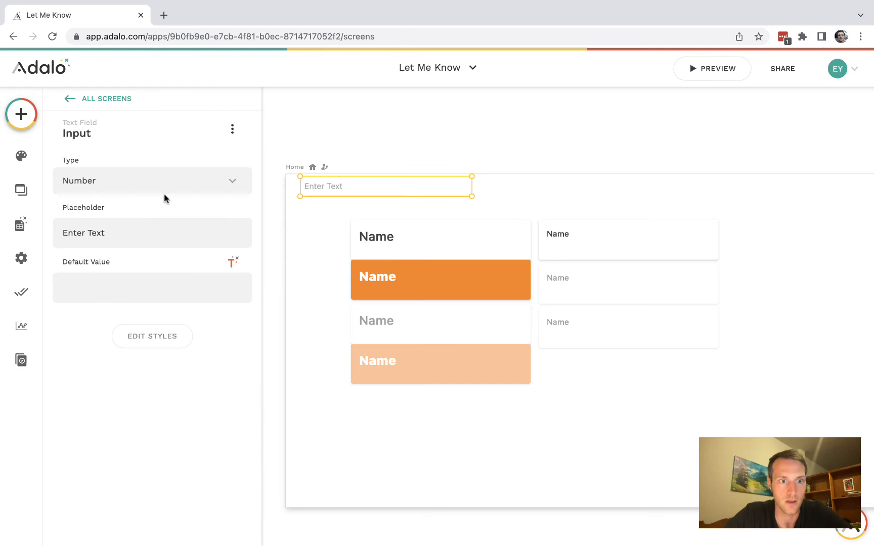
pyautogui.click(151, 180)
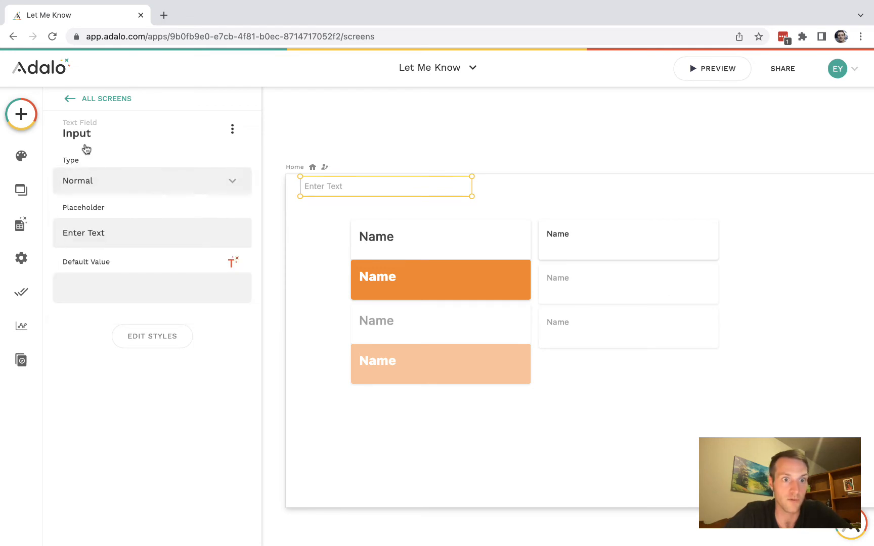
pyautogui.write('org')
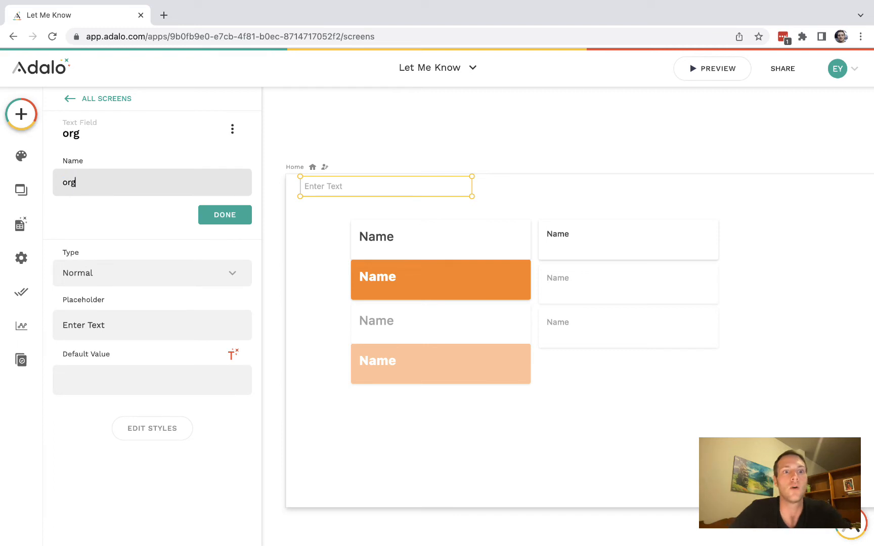
pyautogui.click(224, 214)
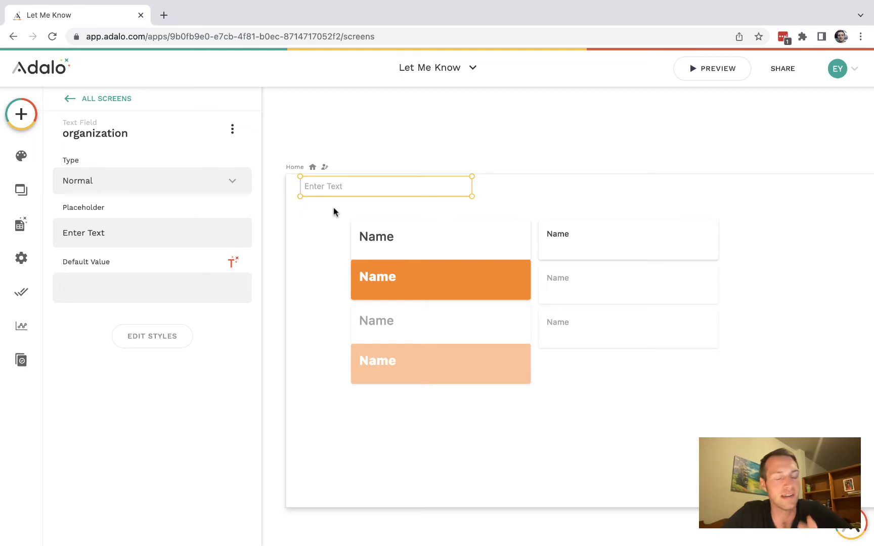
pyautogui.moveTo(21, 226)
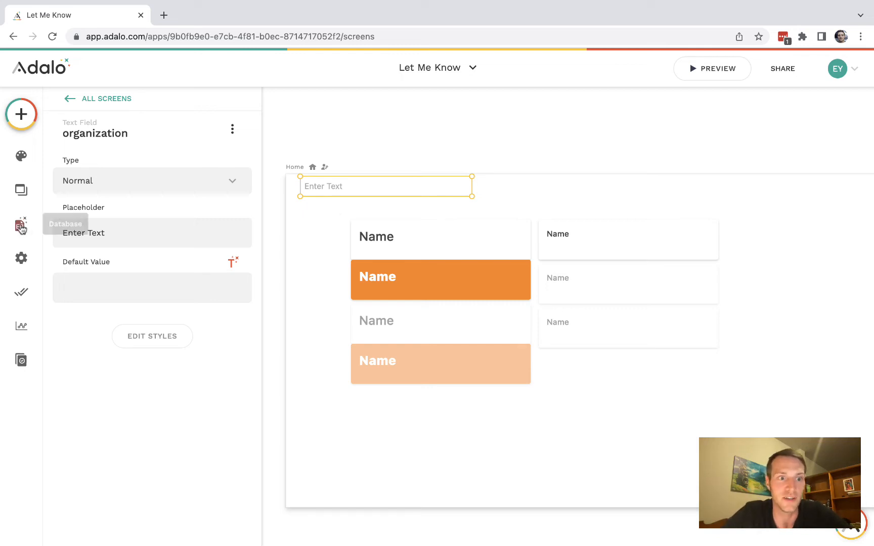
# Review the organizations collection's Name and Locations properties in the database.
pyautogui.click(21, 225)
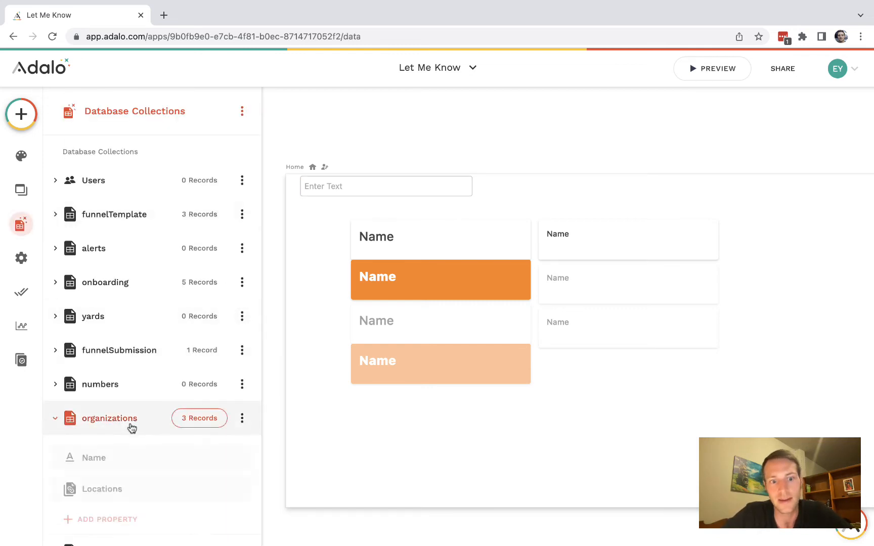
pyautogui.scroll(-3)
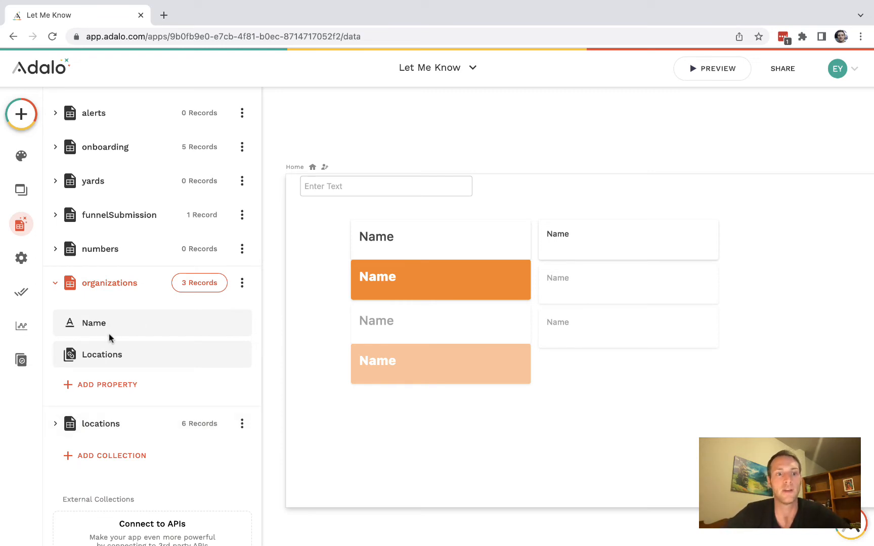
pyautogui.moveTo(112, 343)
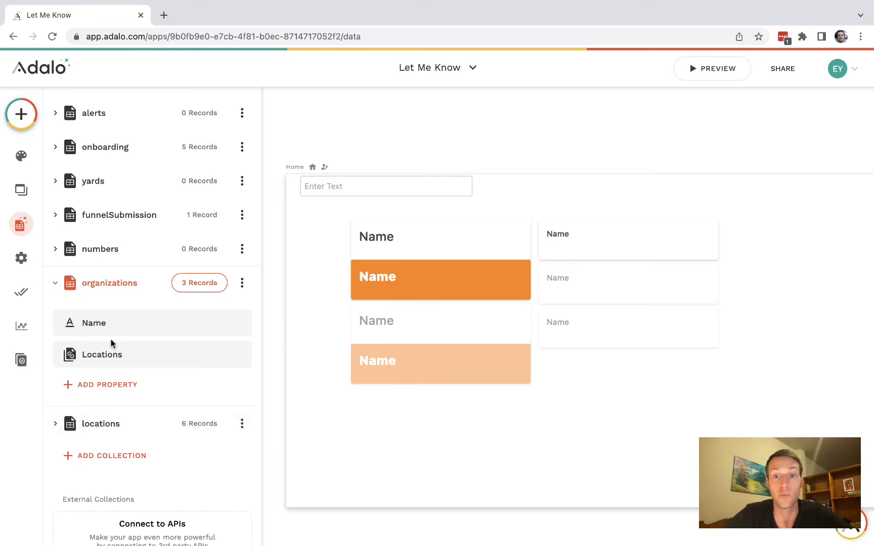
# Set the text input's placeholder to 'organization'.
pyautogui.click(386, 186)
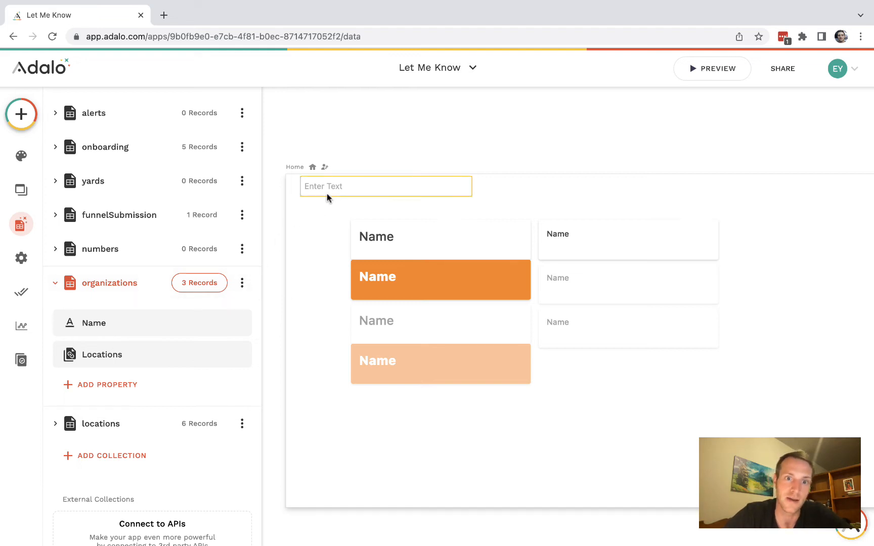
pyautogui.click(384, 186)
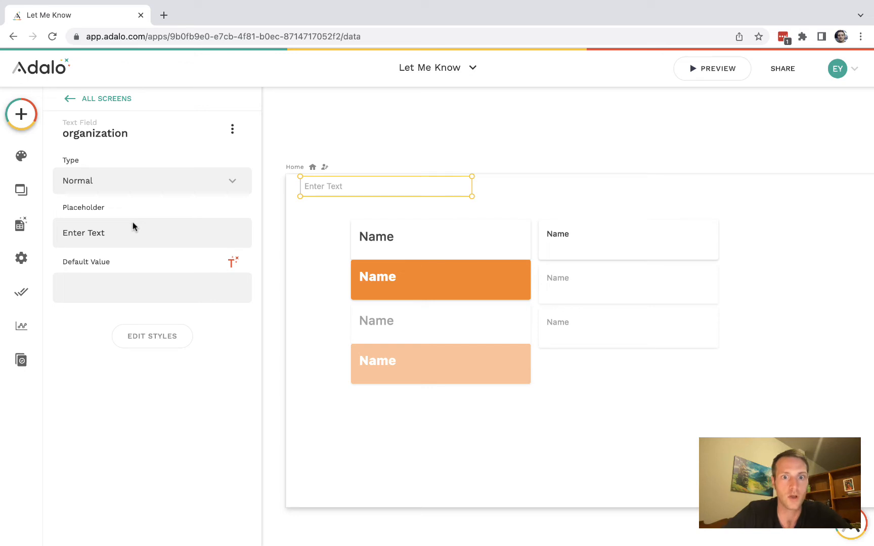
pyautogui.write('or')
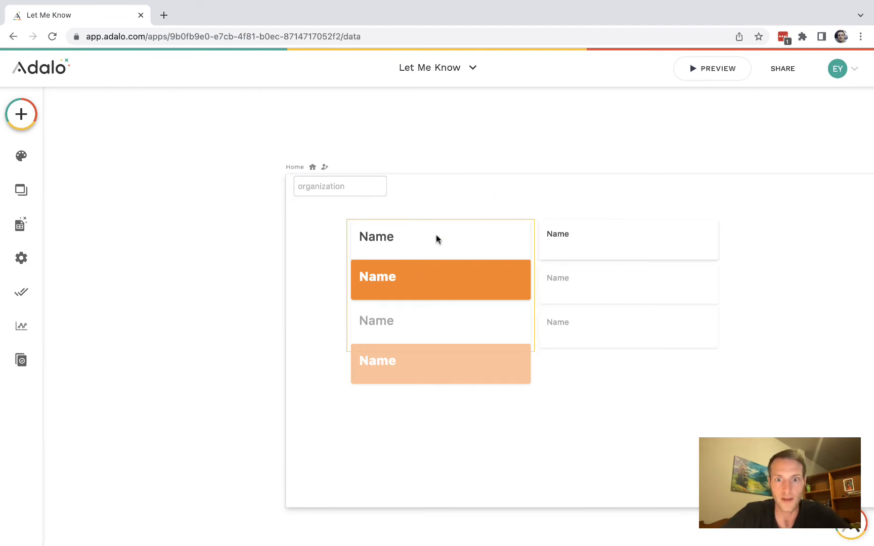
# Add a Change Input Value action on the row group: organization input gets Current Organization > Name.
pyautogui.click(439, 239)
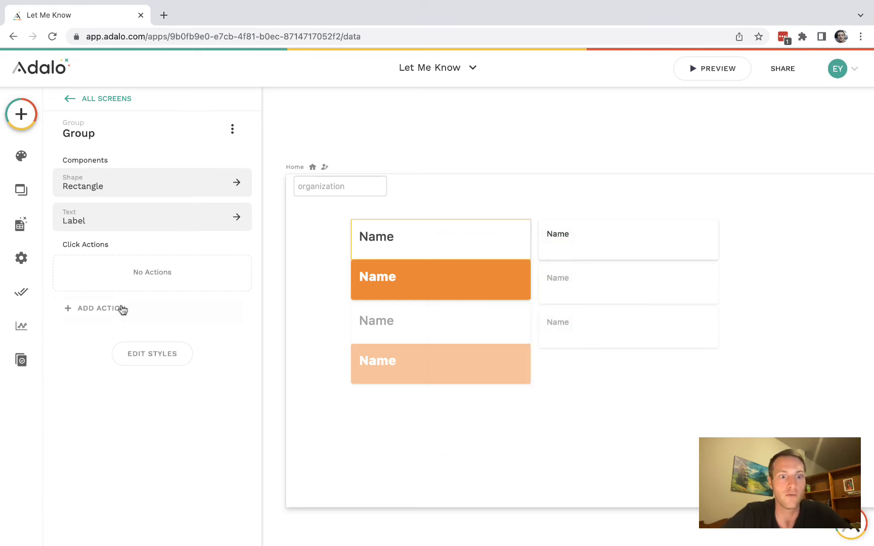
pyautogui.click(100, 308)
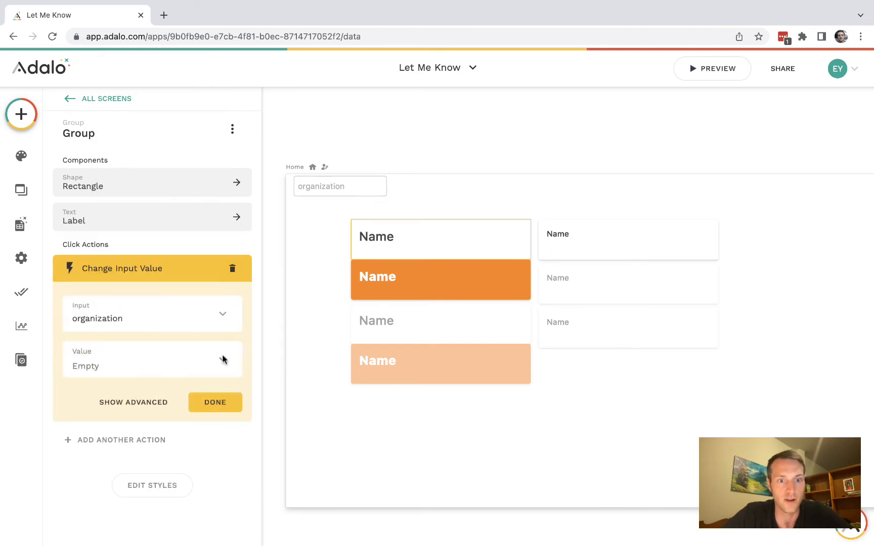
pyautogui.click(222, 358)
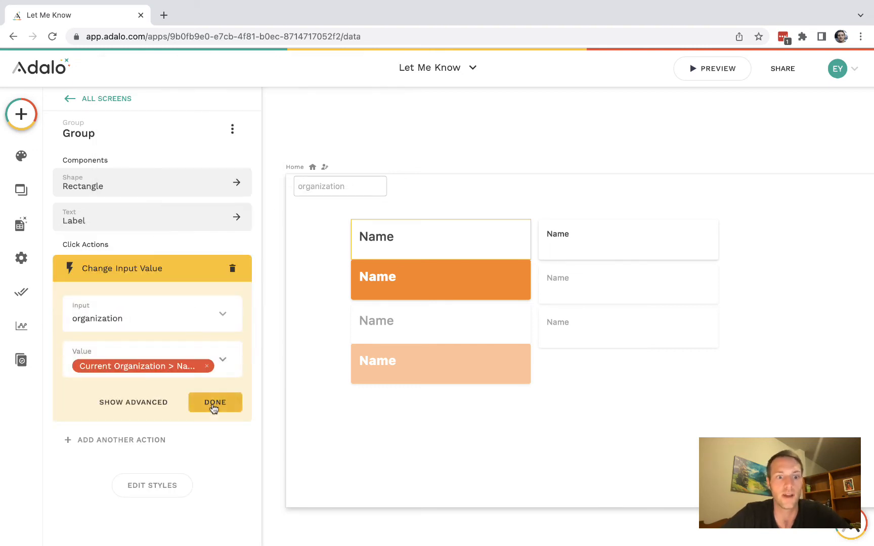
pyautogui.click(214, 403)
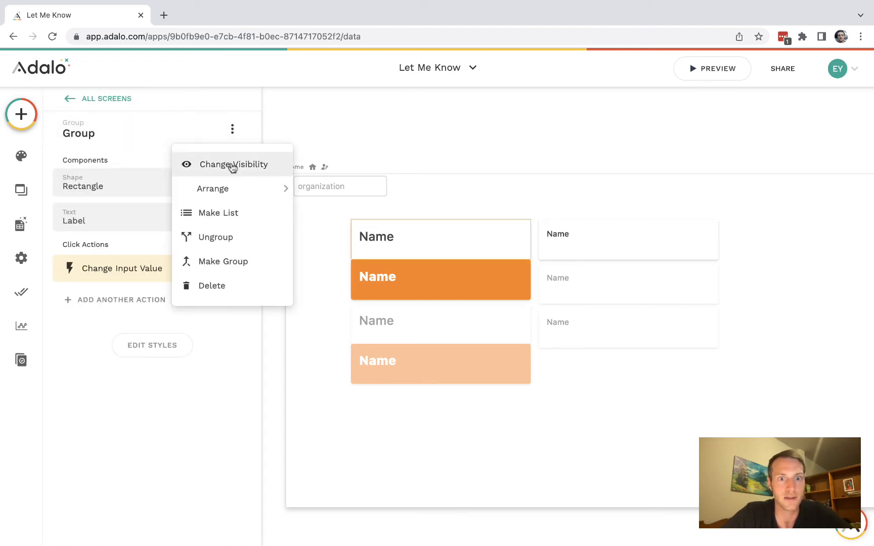
# Make the plain group Sometimes Visible when organization Is not equal to Current Organization > Name.
pyautogui.click(234, 164)
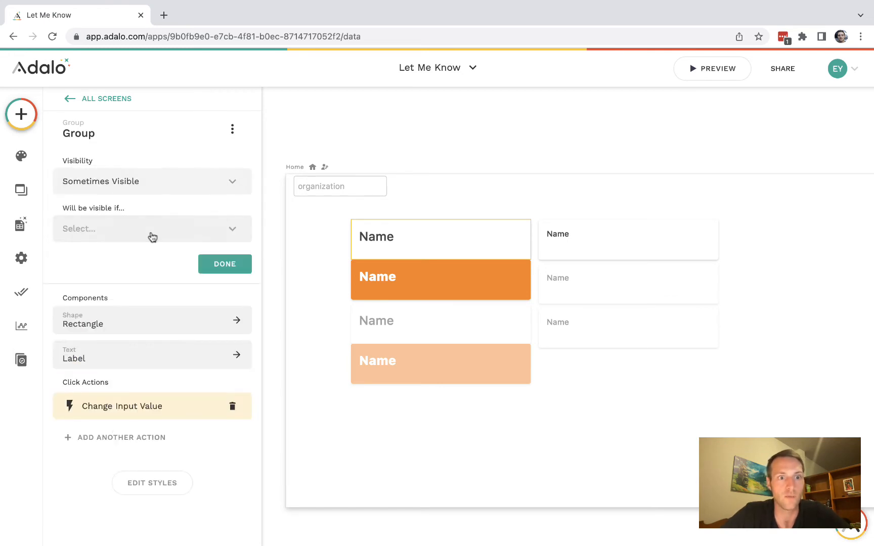
pyautogui.click(152, 228)
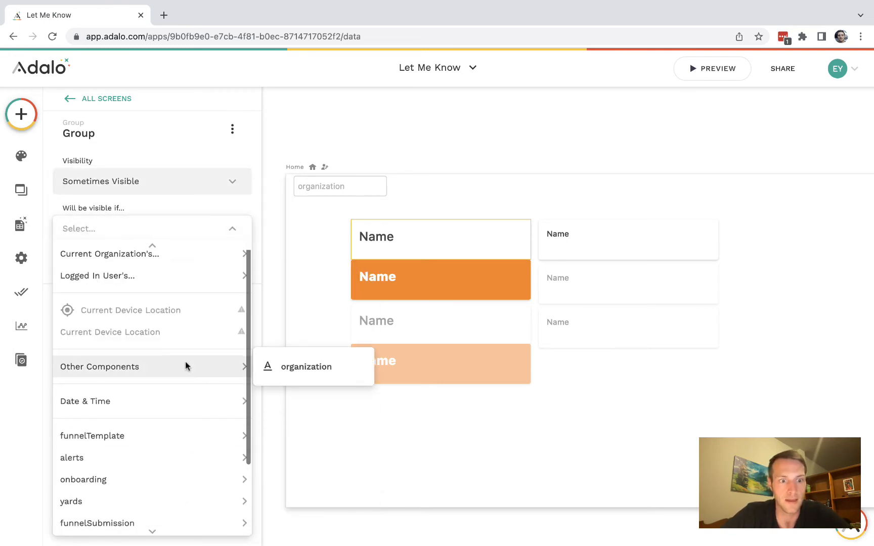
pyautogui.click(306, 367)
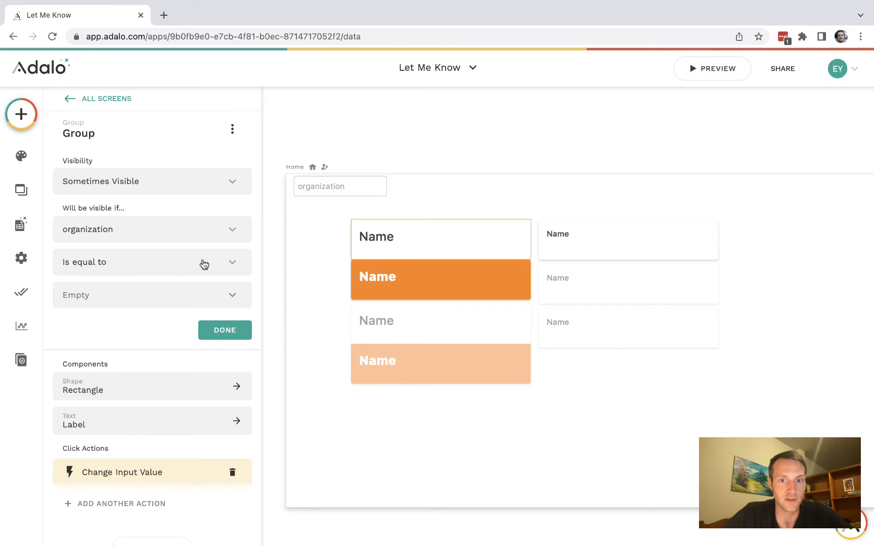
pyautogui.click(152, 262)
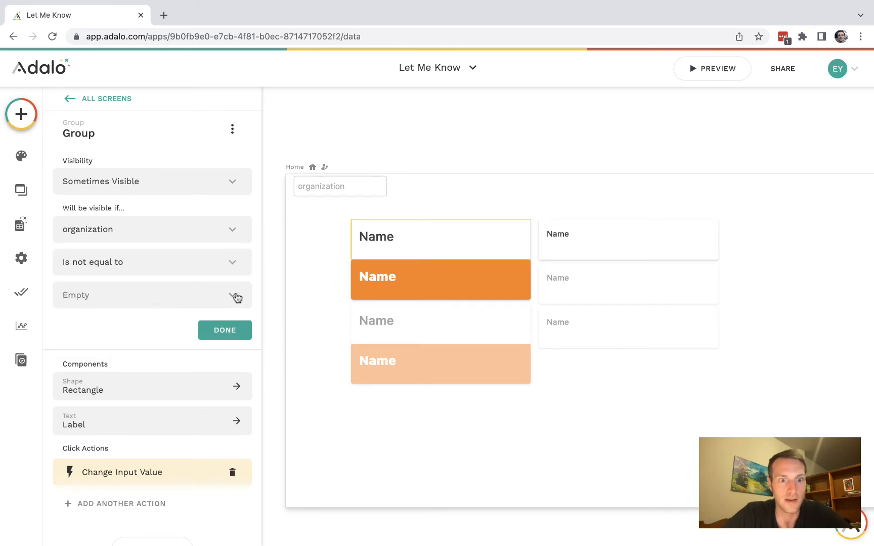
pyautogui.click(152, 295)
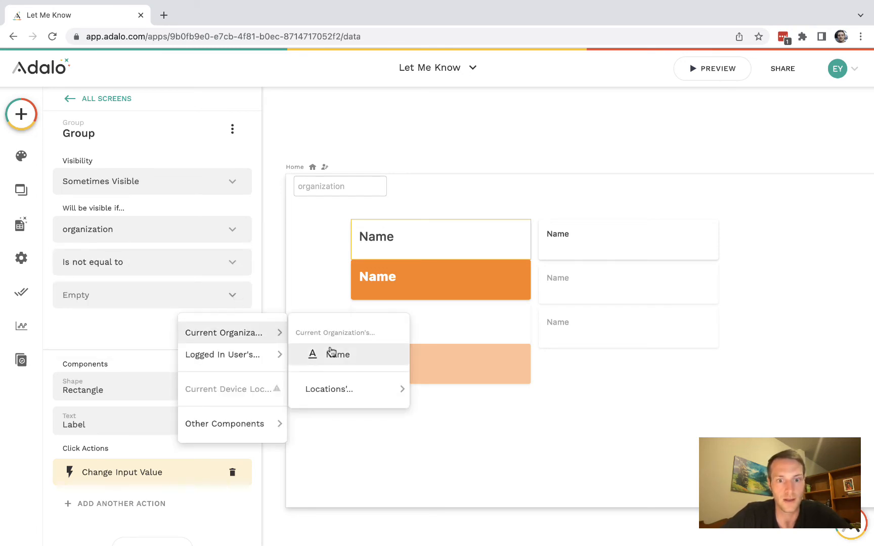
pyautogui.click(338, 354)
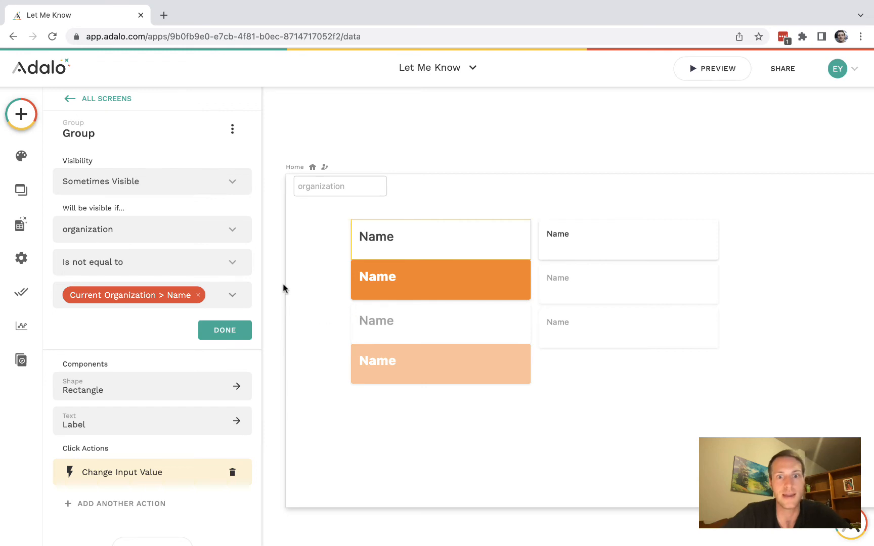
pyautogui.click(339, 186)
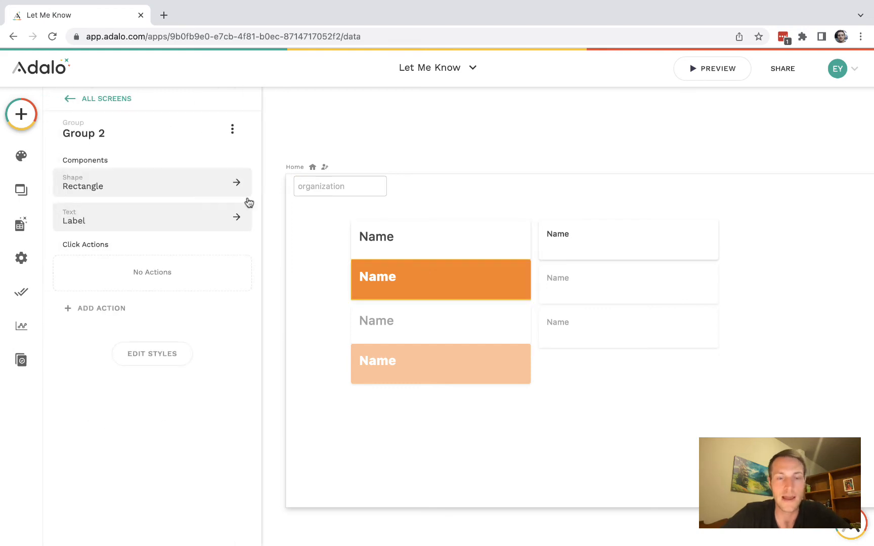
# Make Group 2 Sometimes Visible when organization Is equal to Current Organization > Name.
pyautogui.click(232, 129)
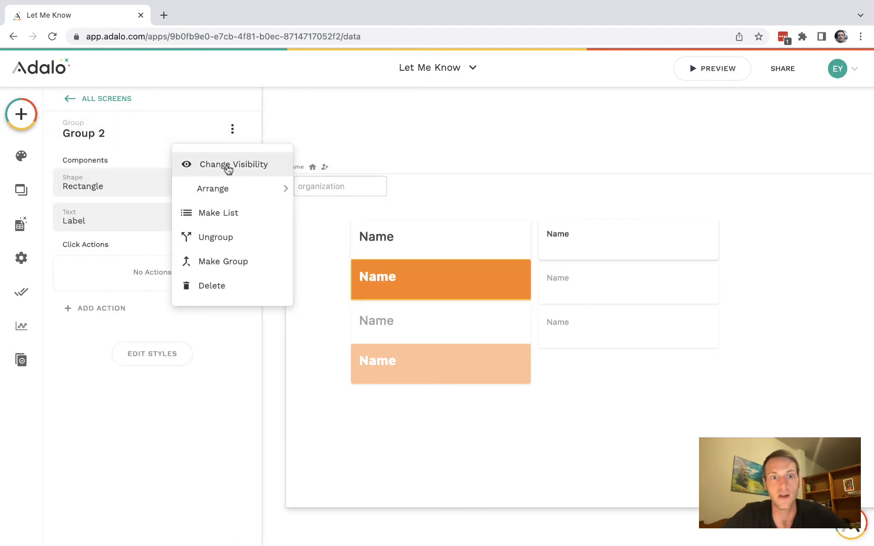
pyautogui.click(234, 164)
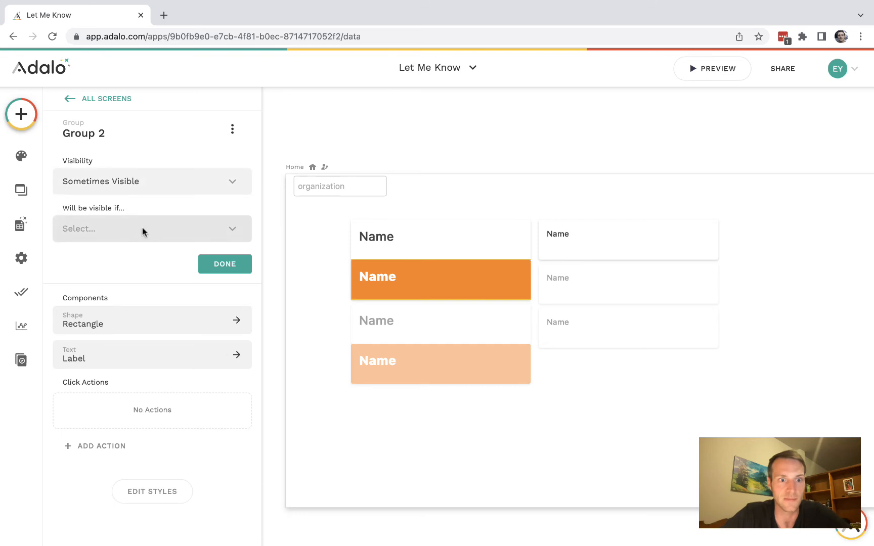
pyautogui.click(151, 229)
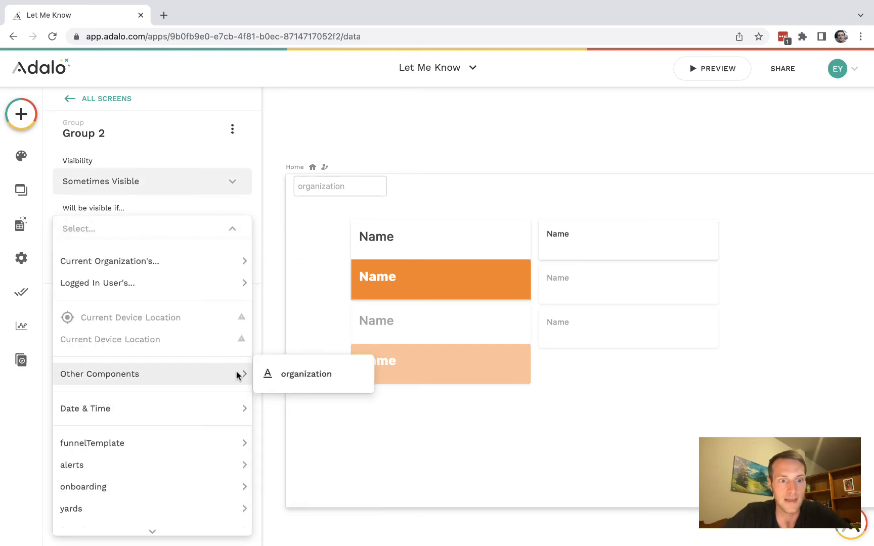
pyautogui.click(306, 373)
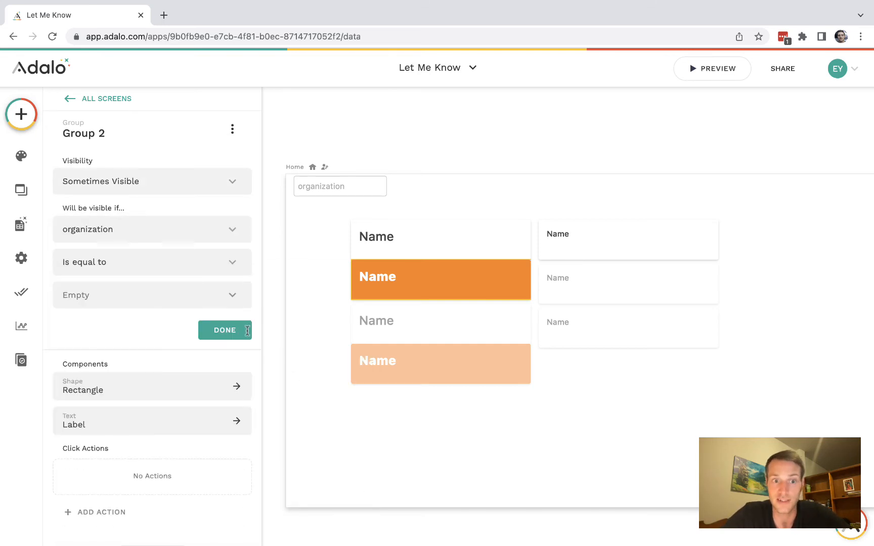
pyautogui.click(152, 295)
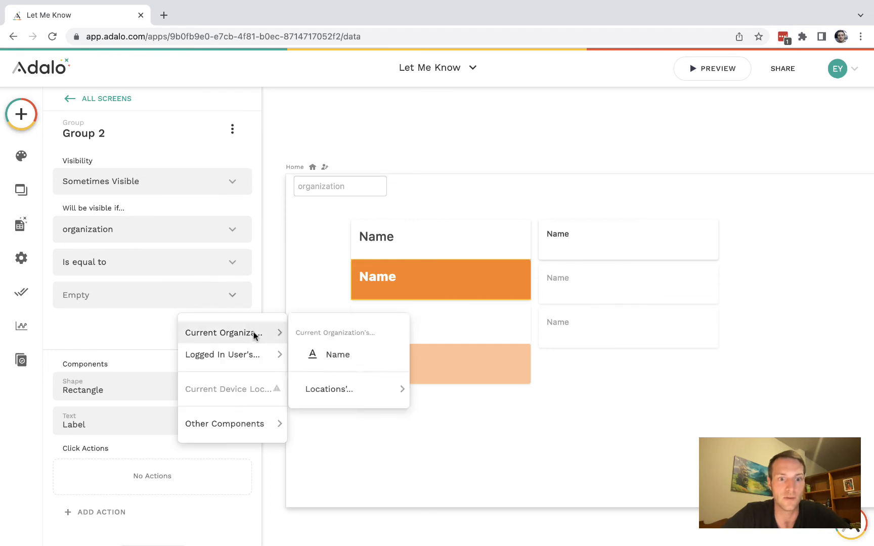
pyautogui.click(337, 355)
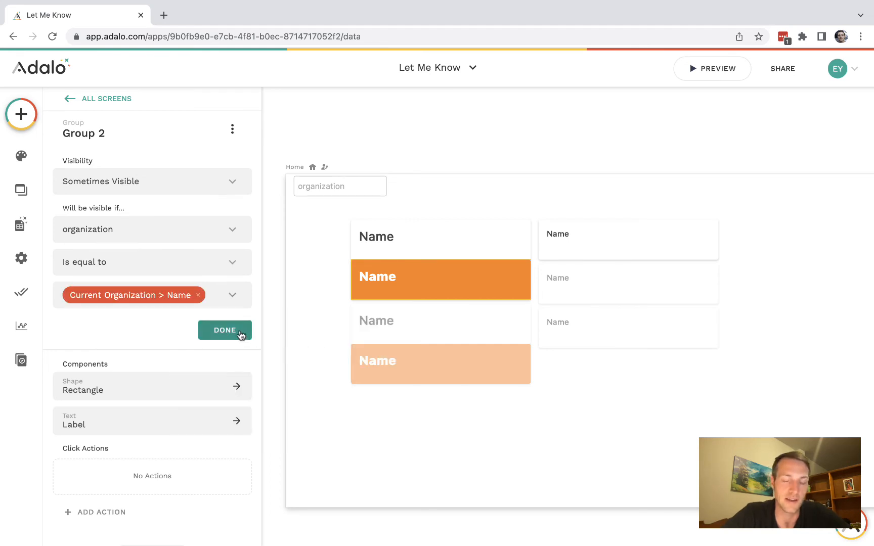
pyautogui.click(225, 329)
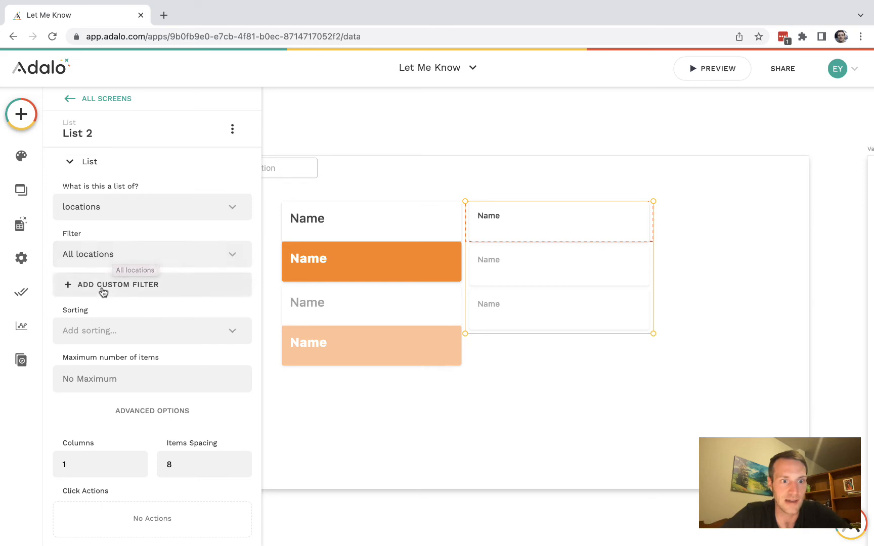
# Add a custom filter on List 2: Organization's Name Is equal to the organization component's value.
pyautogui.click(117, 284)
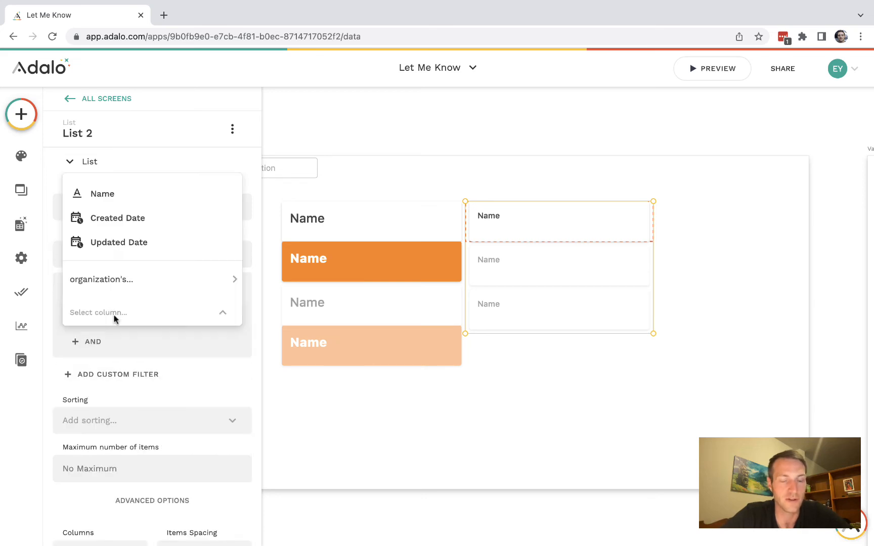
pyautogui.moveTo(163, 270)
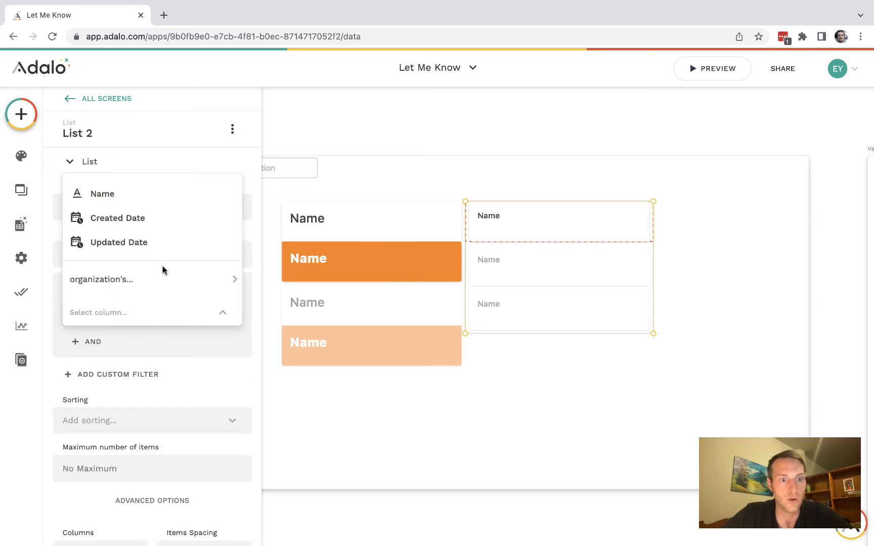
pyautogui.click(102, 279)
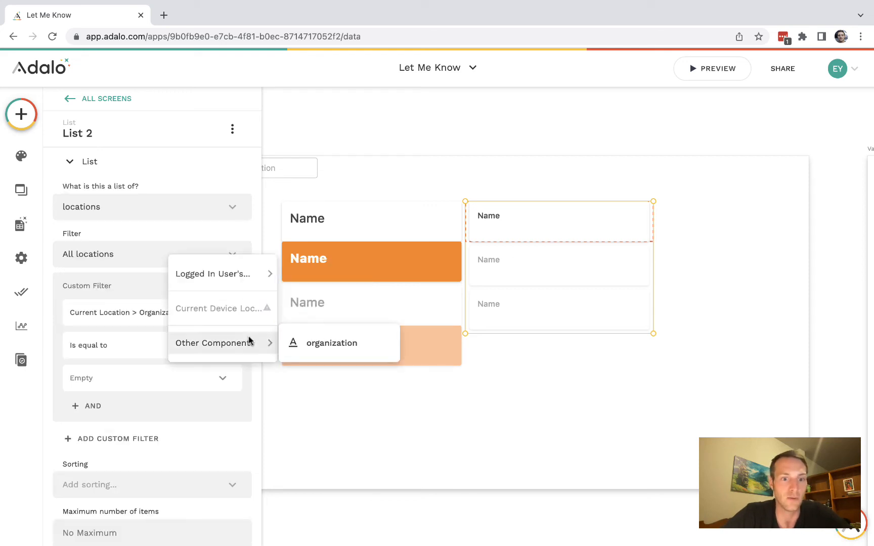
pyautogui.click(331, 343)
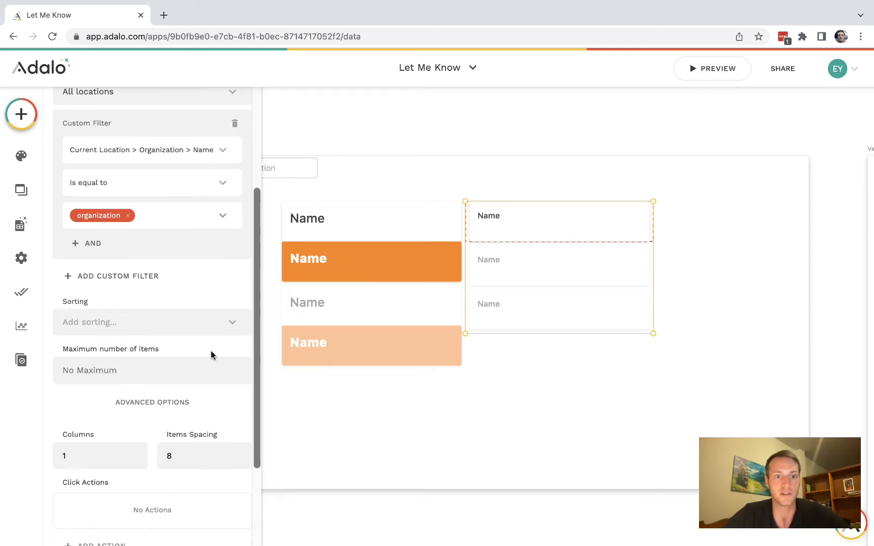
pyautogui.scroll(-3)
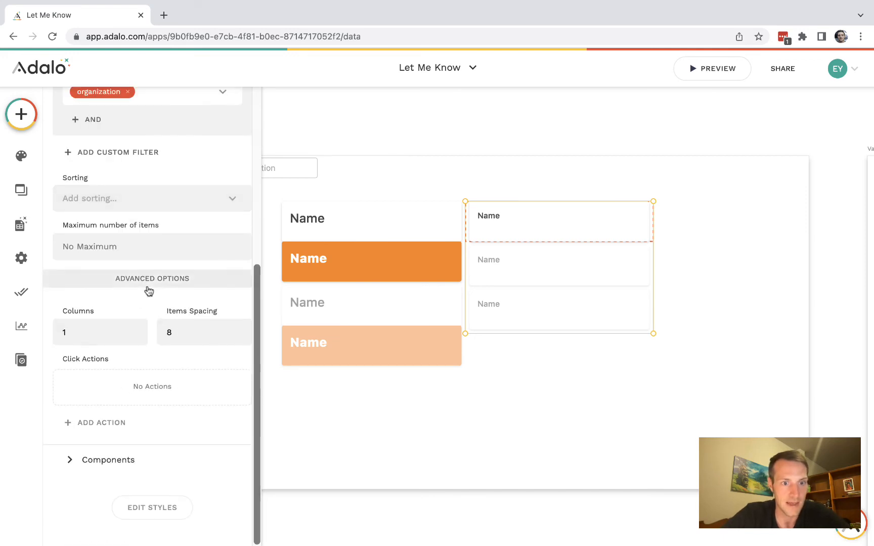
pyautogui.click(152, 278)
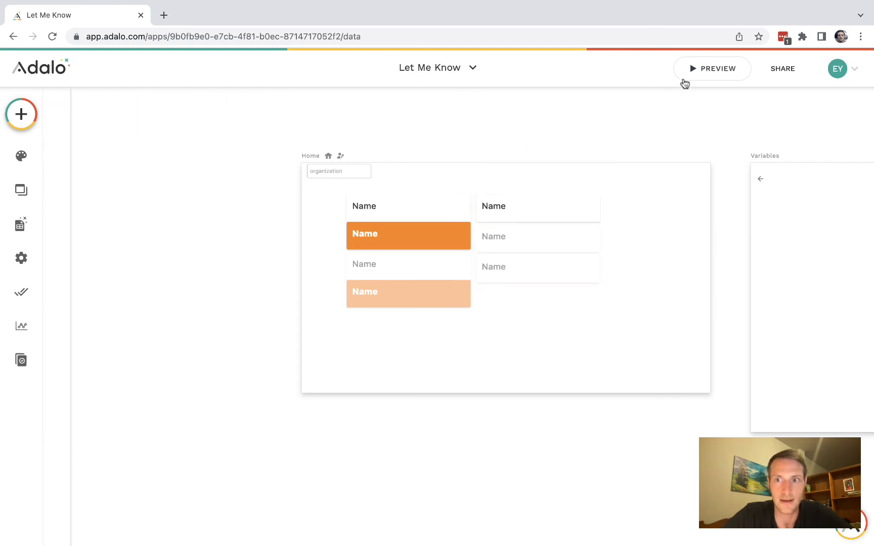
# Preview the app, test the organization field, tap Amazon then Microsoft, and return to the editor.
pyautogui.click(712, 68)
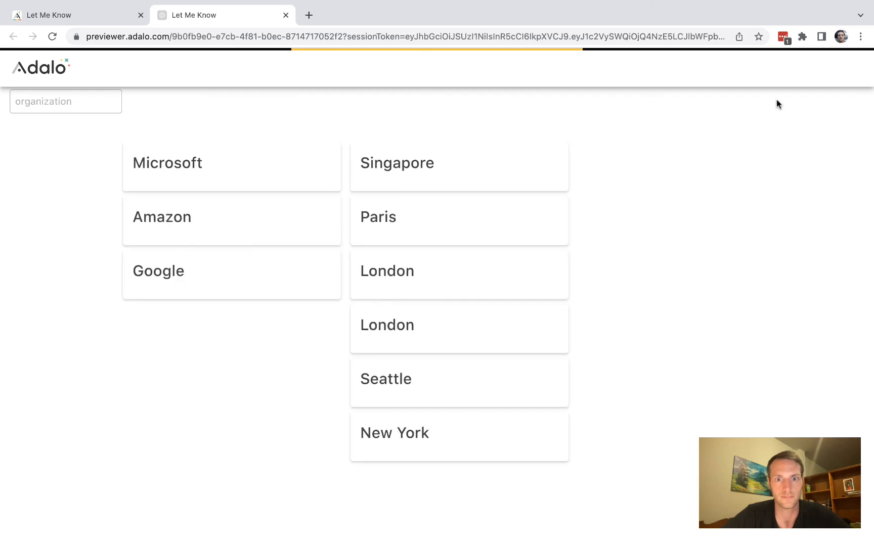
pyautogui.moveTo(122, 37)
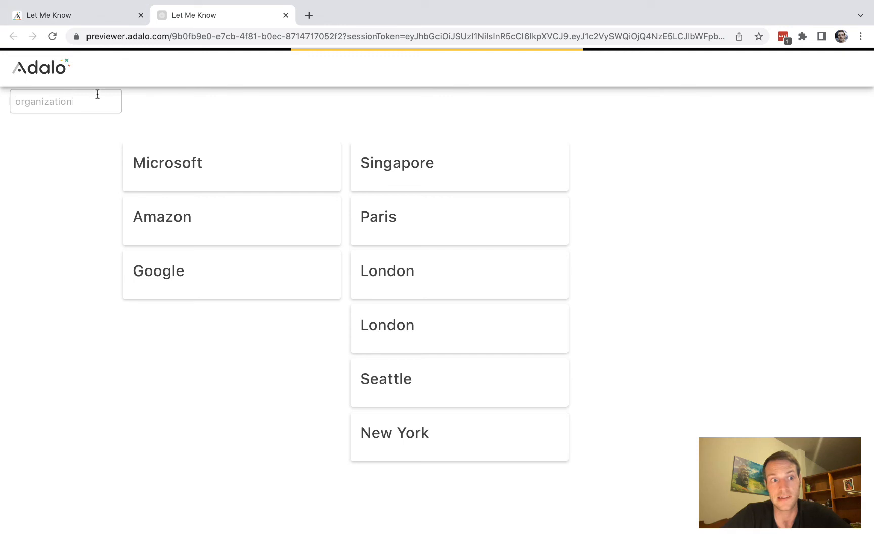
pyautogui.write('1')
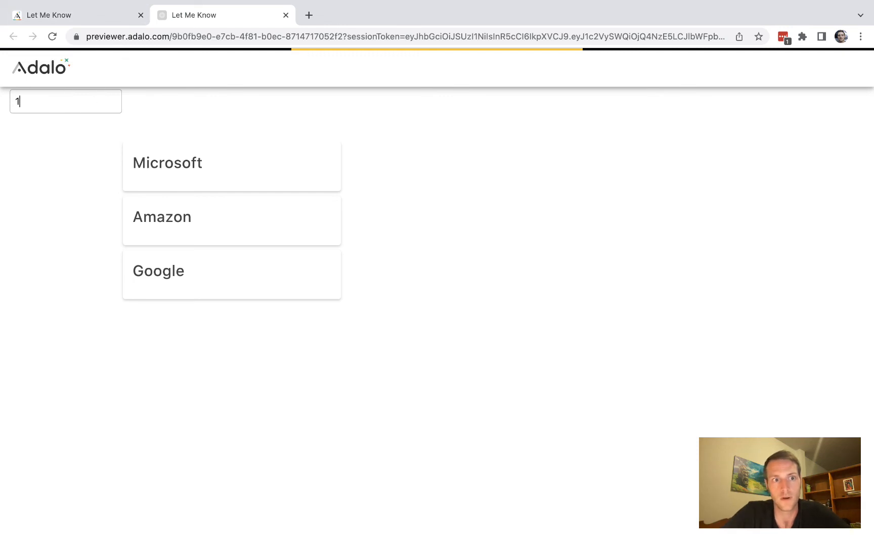
pyautogui.write('2')
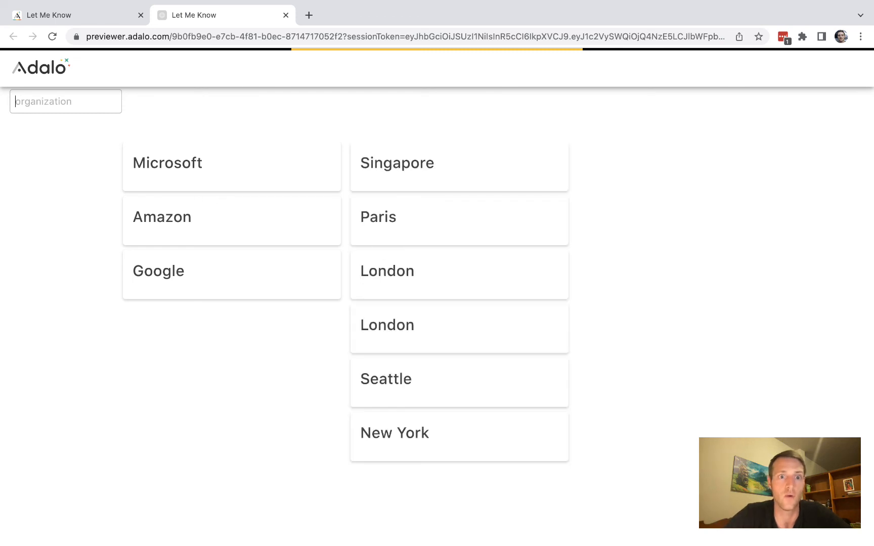
pyautogui.moveTo(257, 262)
pyautogui.write('Microsoft')
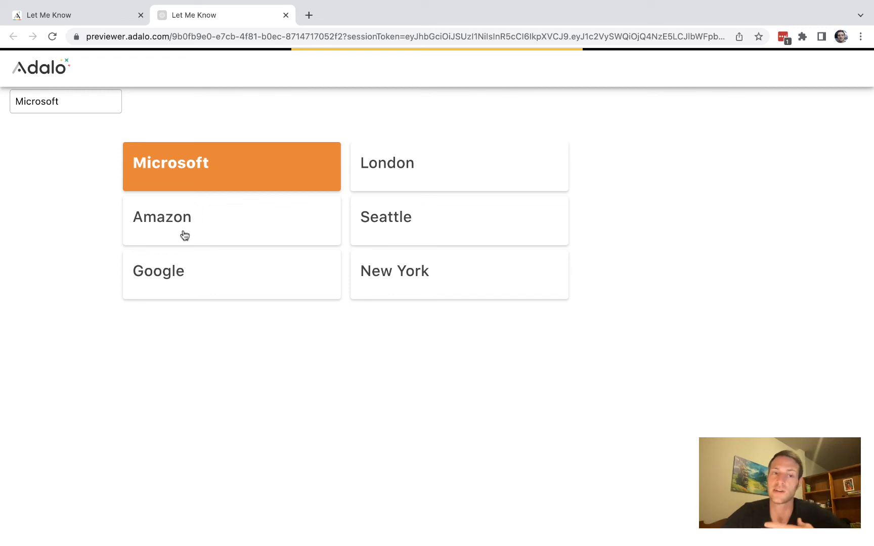
pyautogui.click(231, 217)
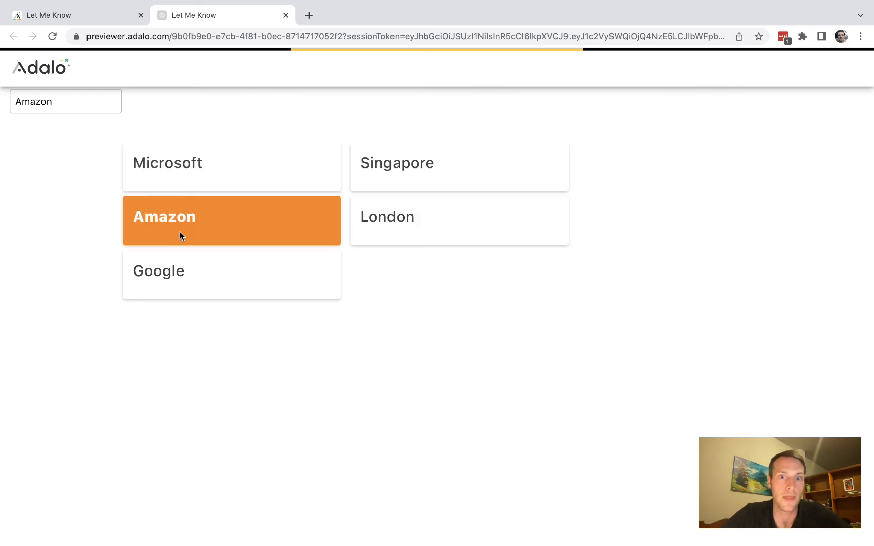
pyautogui.click(230, 274)
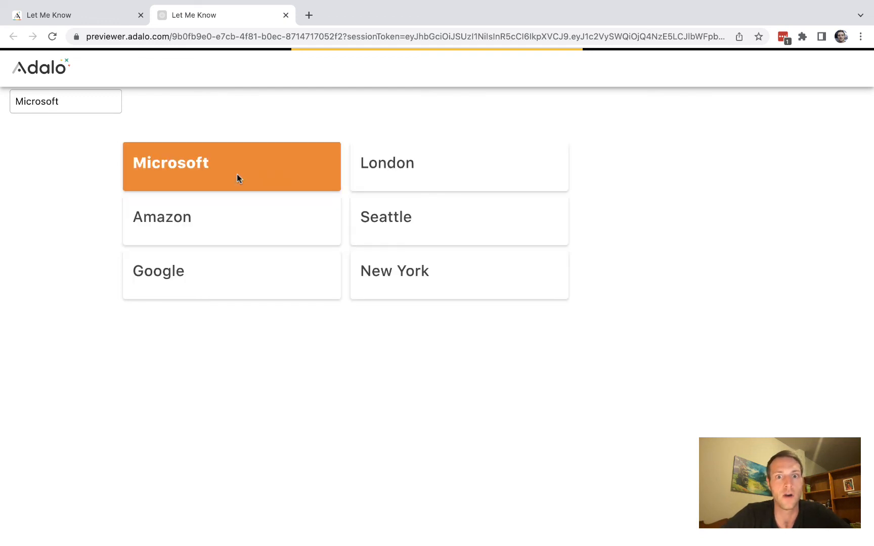
pyautogui.click(78, 15)
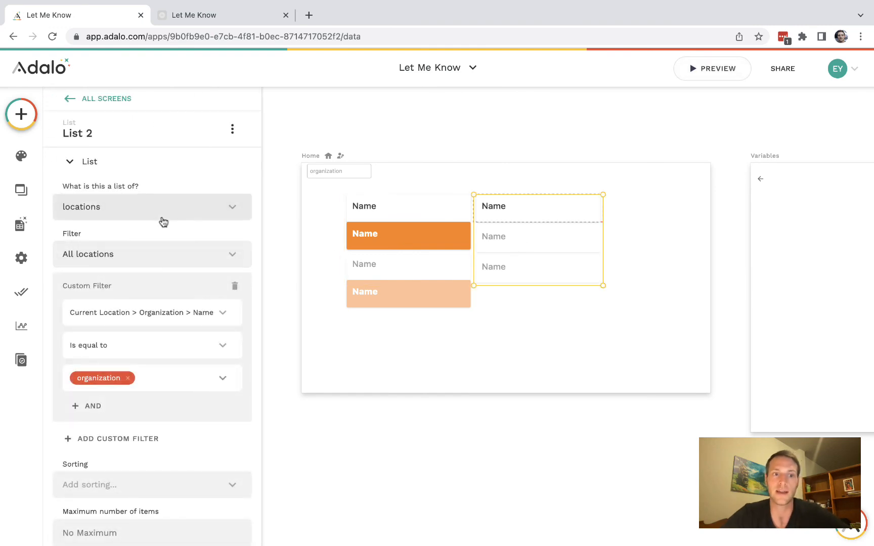
# Set the organization text field's Default Value to 1 and return to the preview.
pyautogui.scroll(-3)
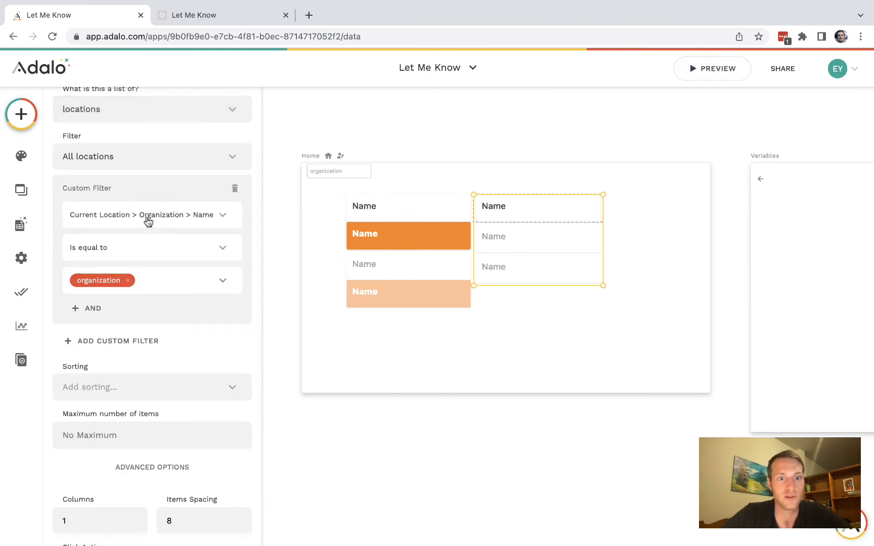
pyautogui.moveTo(121, 280)
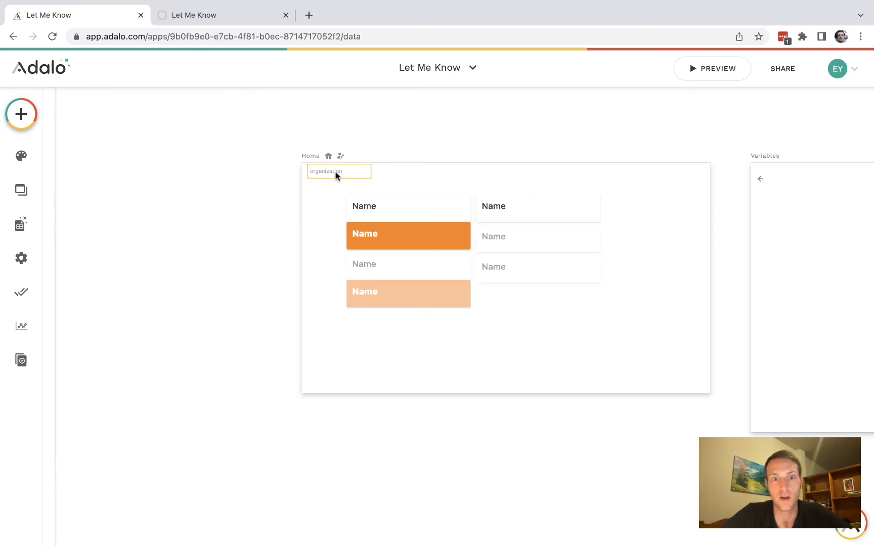
pyautogui.click(339, 171)
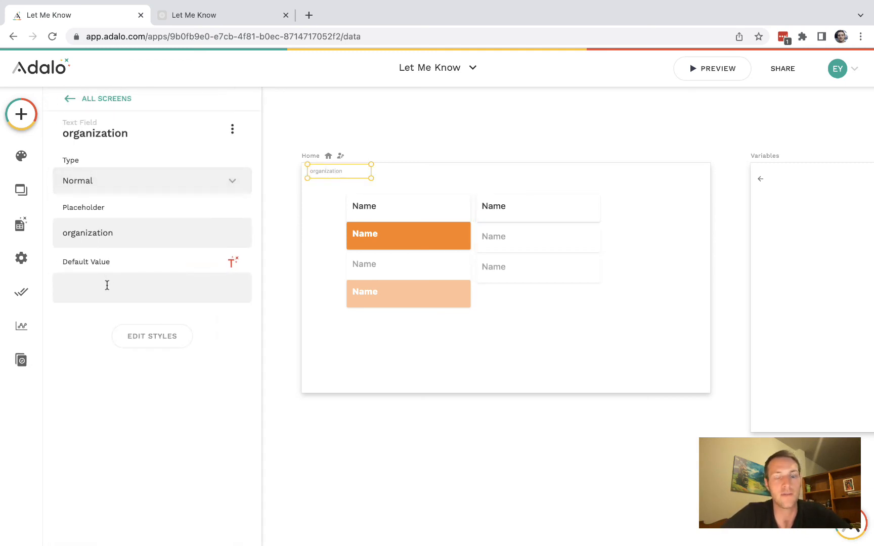
pyautogui.write('1')
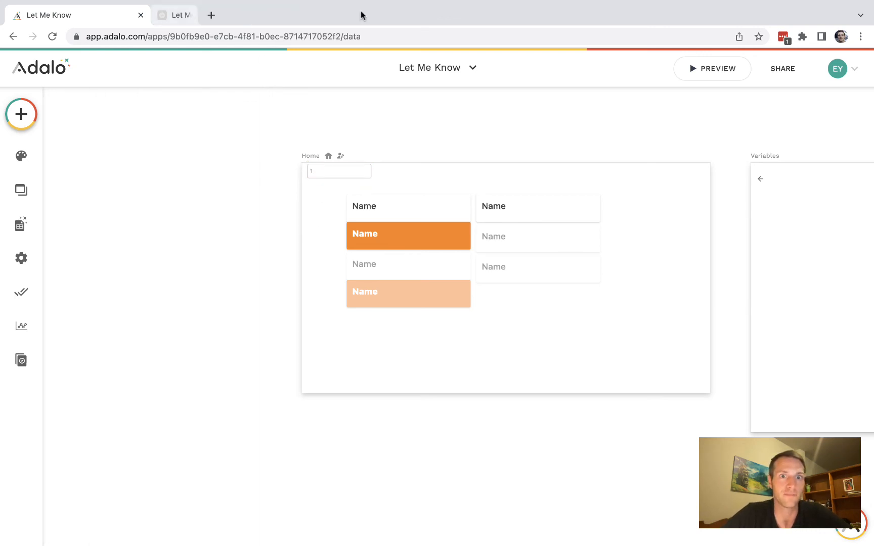
pyautogui.click(711, 68)
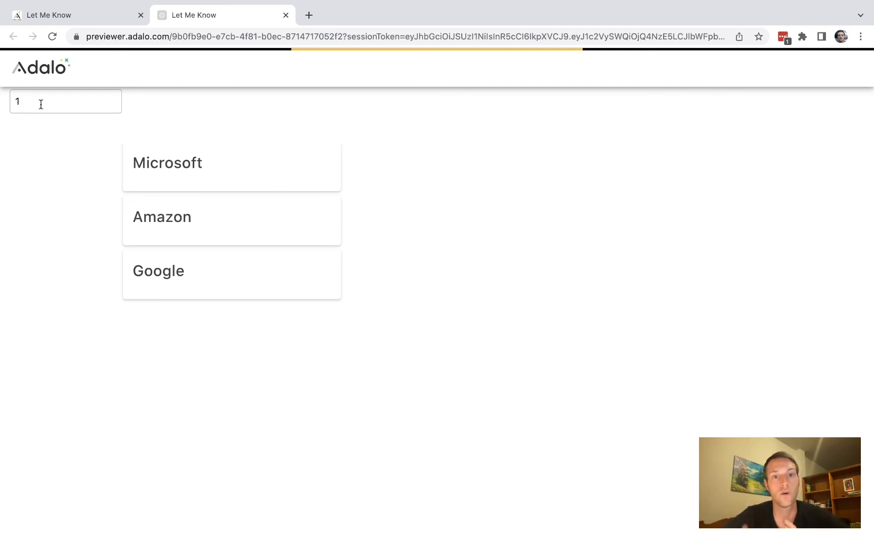
pyautogui.moveTo(169, 119)
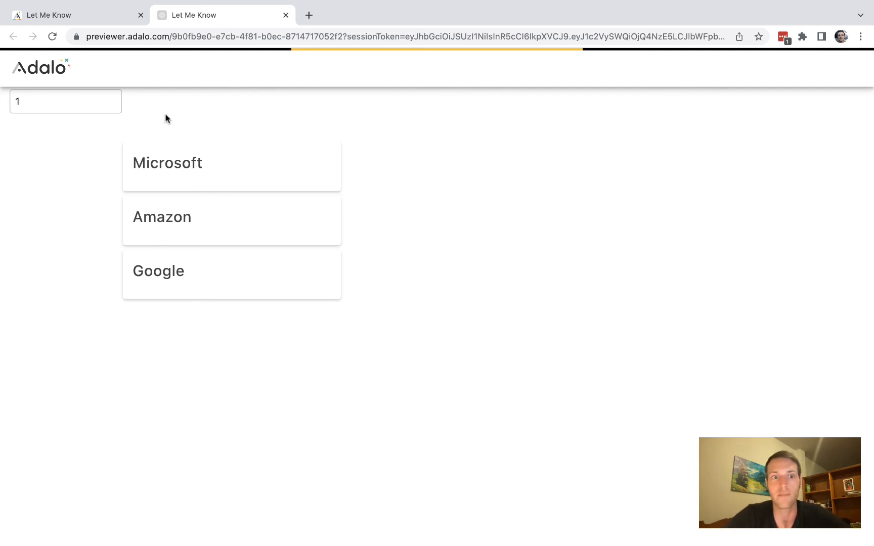
# Tap Microsoft and other organizations in the preview to check highlighting and filtered cities.
pyautogui.click(231, 163)
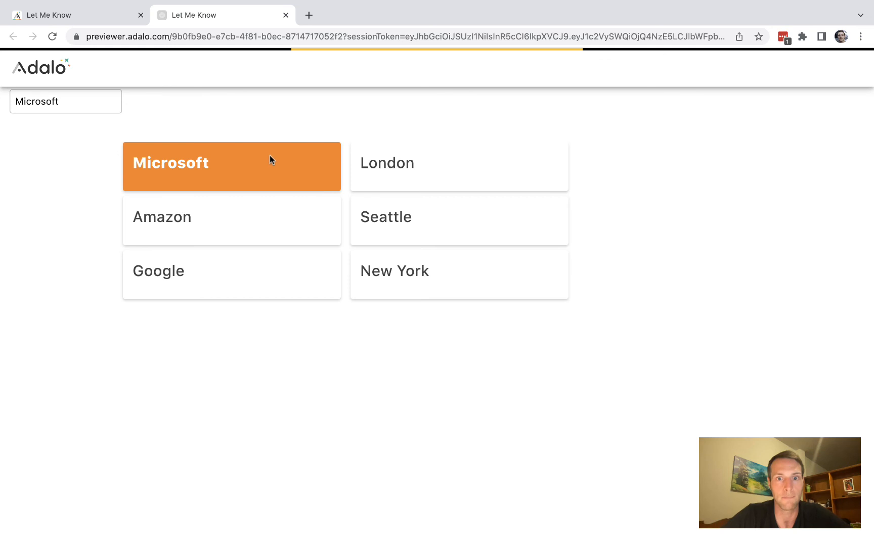
pyautogui.click(231, 220)
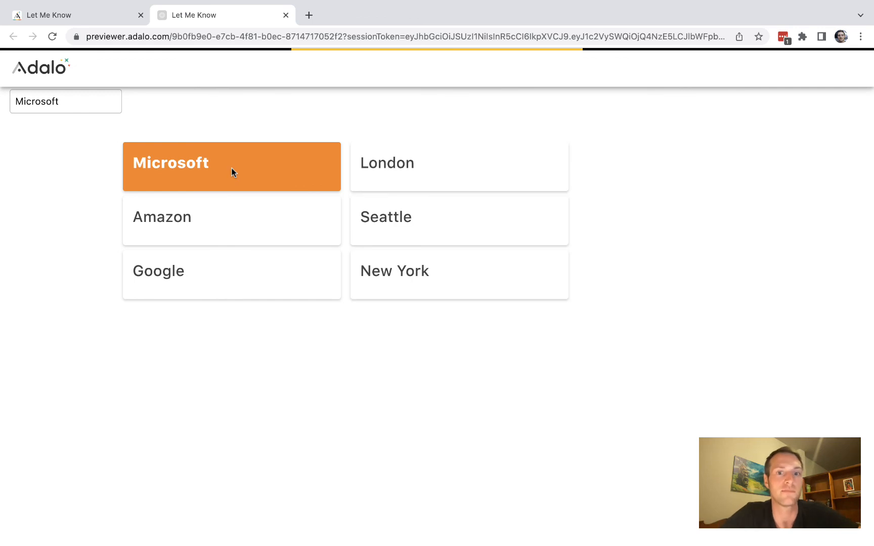
pyautogui.moveTo(389, 163)
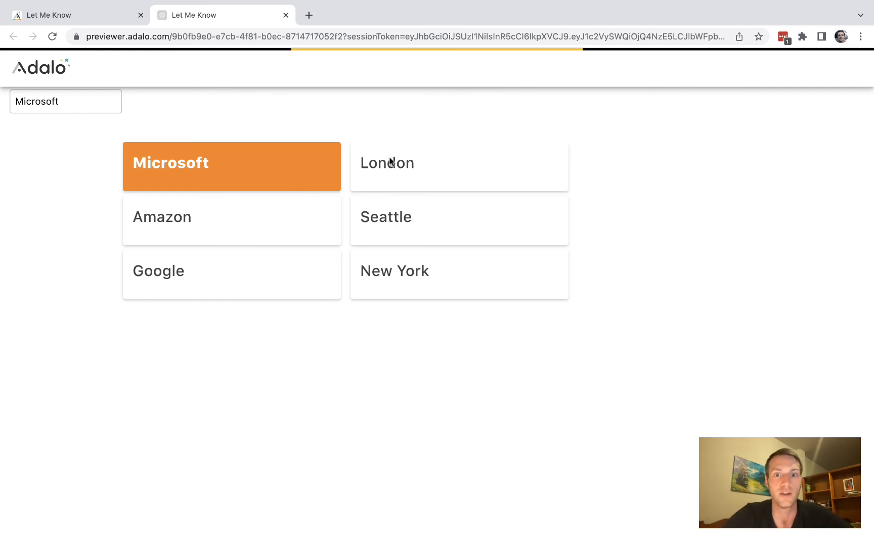
pyautogui.moveTo(394, 167)
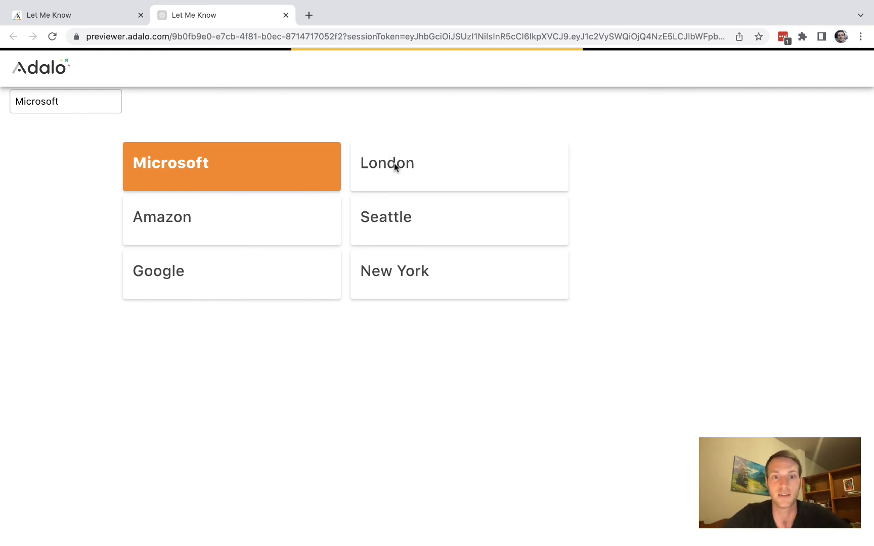
pyautogui.click(231, 270)
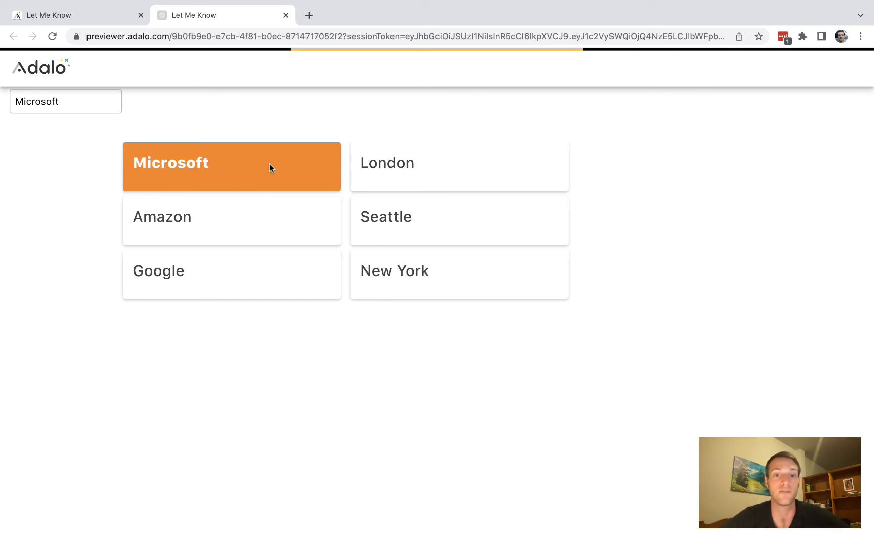
pyautogui.moveTo(277, 165)
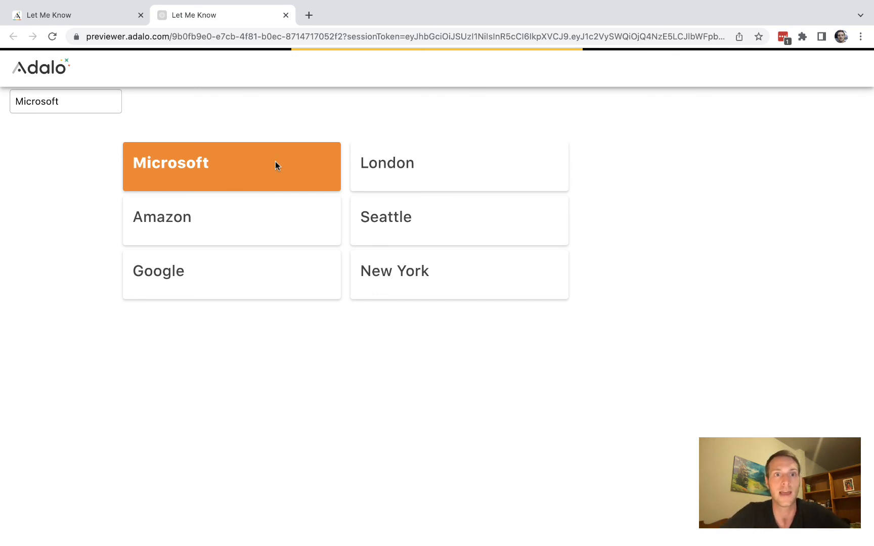